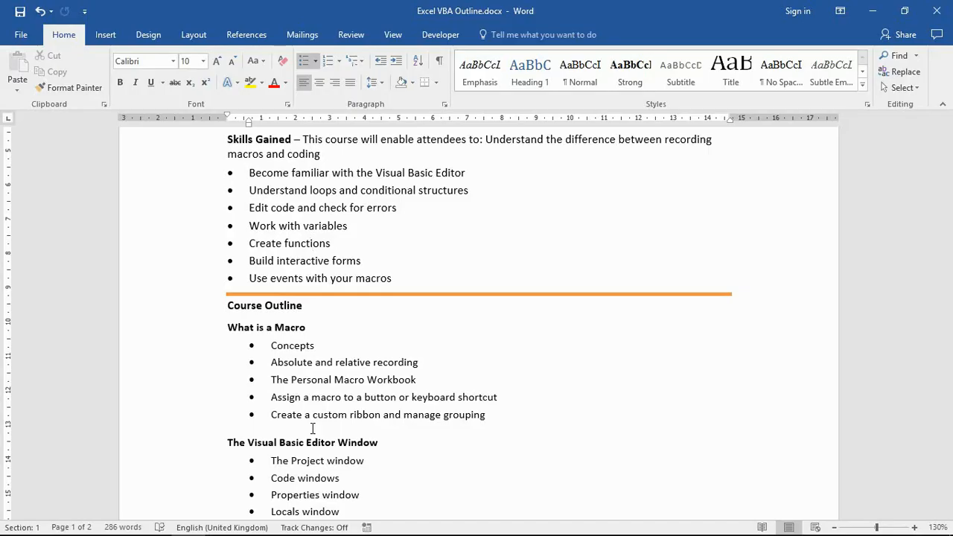
- Review the document around the Skills Gained section to locate its bullet list
click(312, 243)
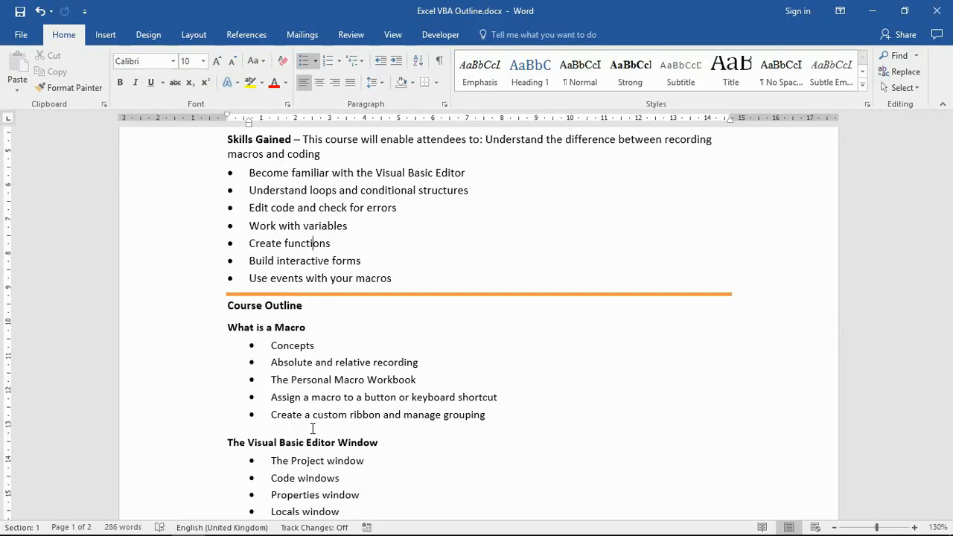
mouse_move(514, 205)
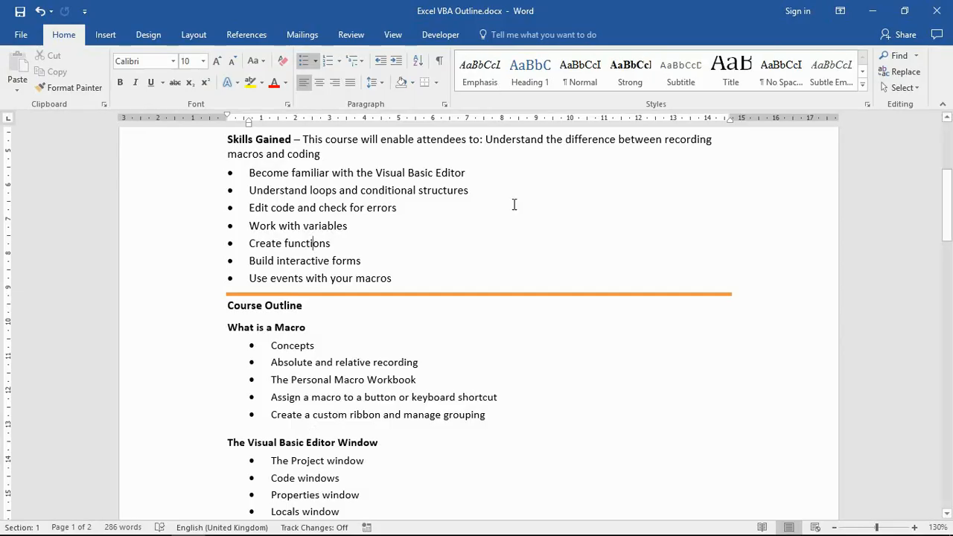
scroll(up, 3)
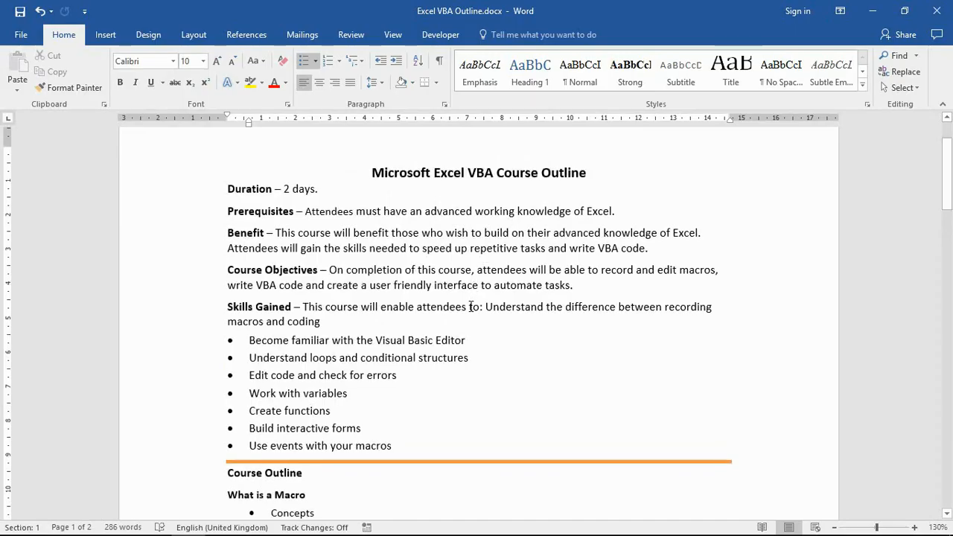
scroll(down, 3)
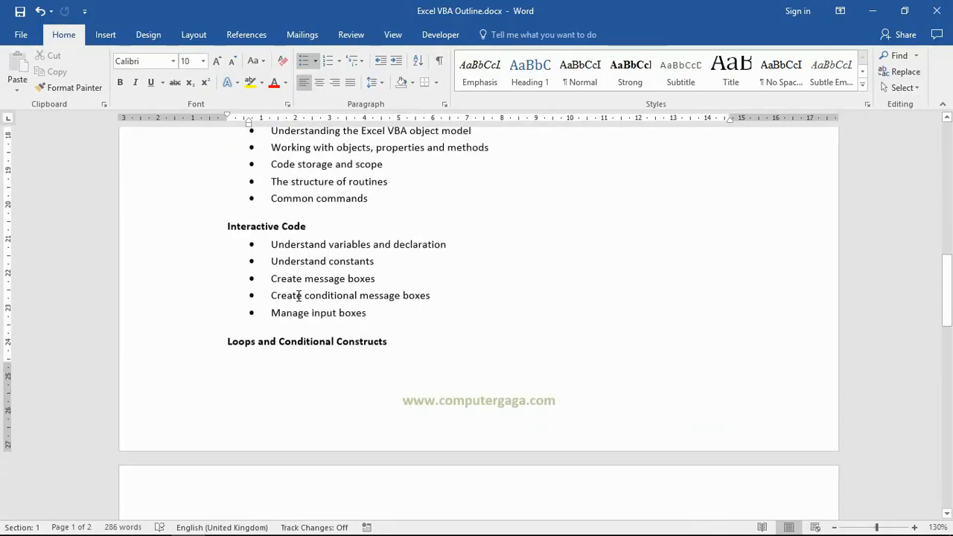
scroll(down, 3)
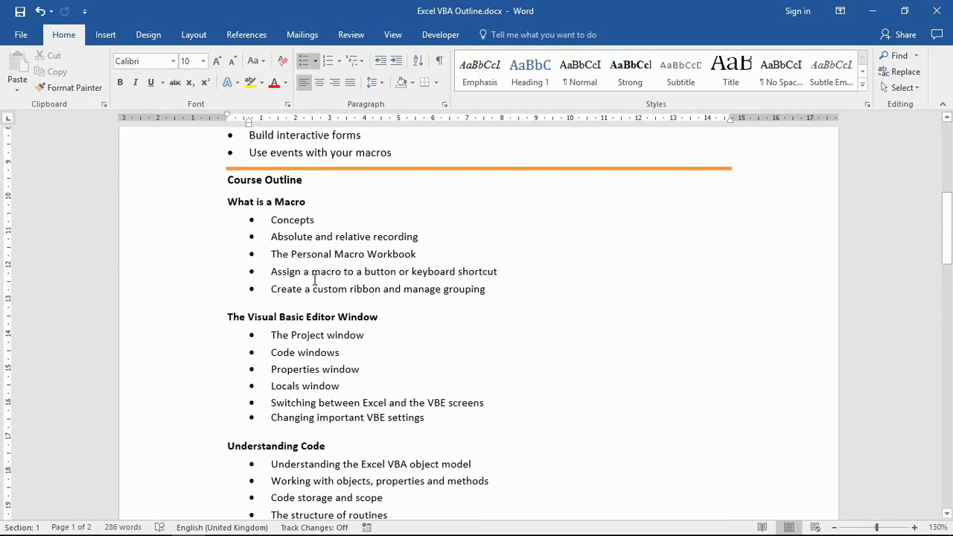
mouse_move(705, 393)
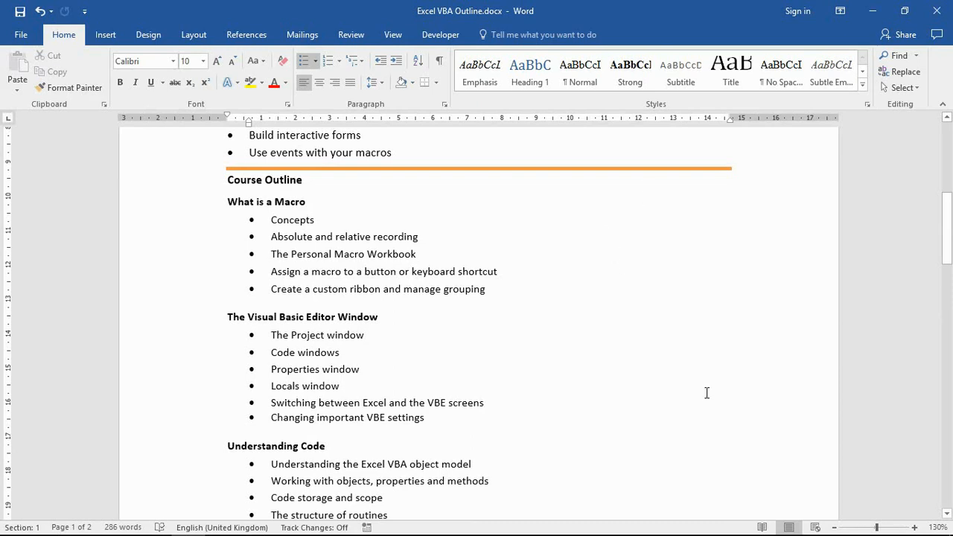
mouse_move(613, 301)
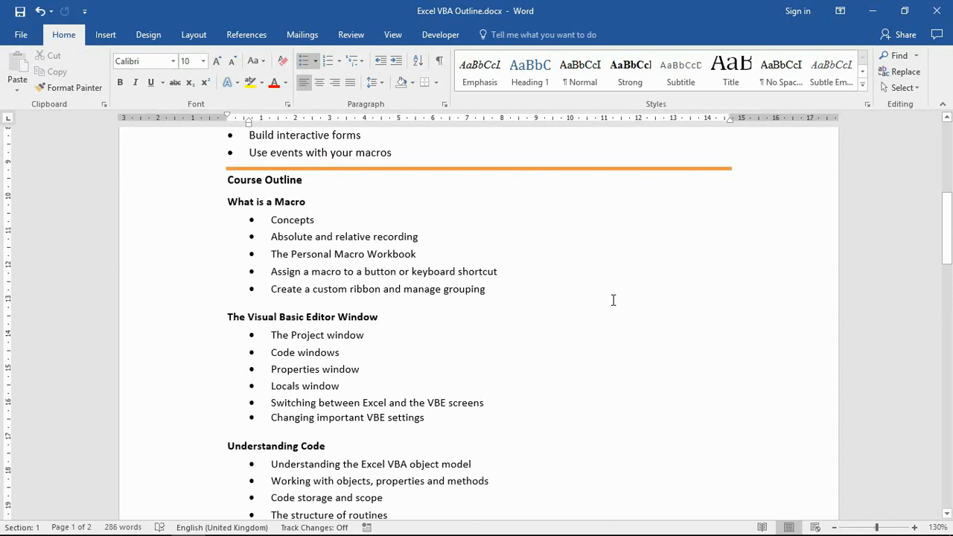
mouse_move(583, 311)
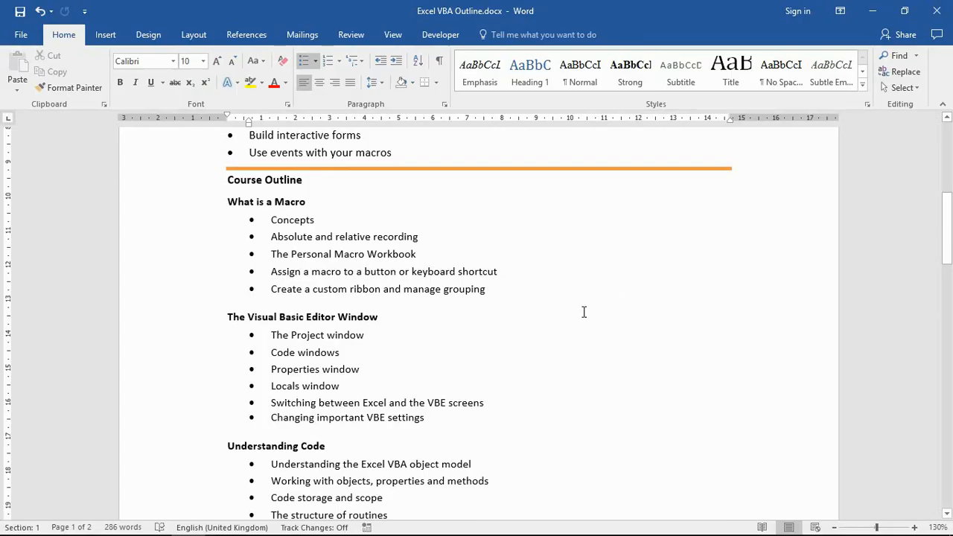
scroll(up, 3)
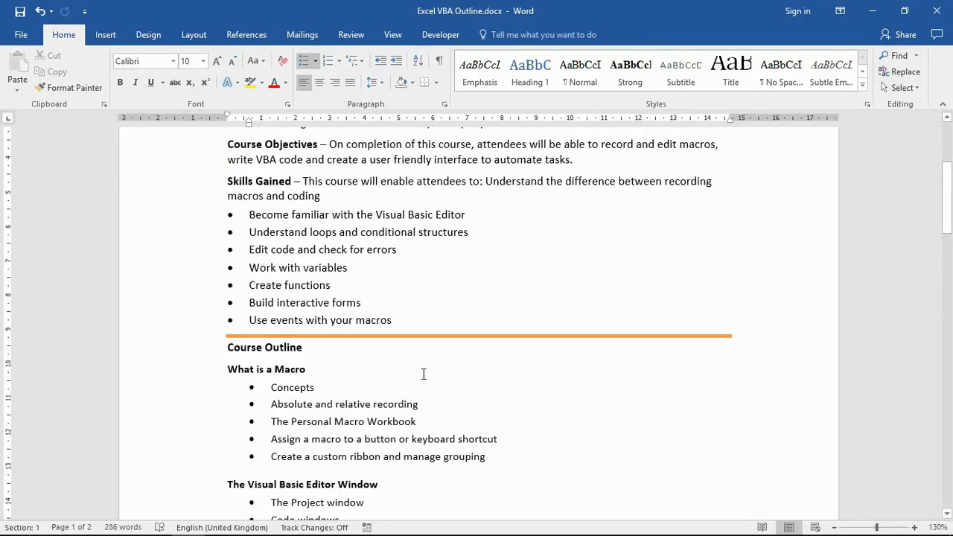
click(310, 286)
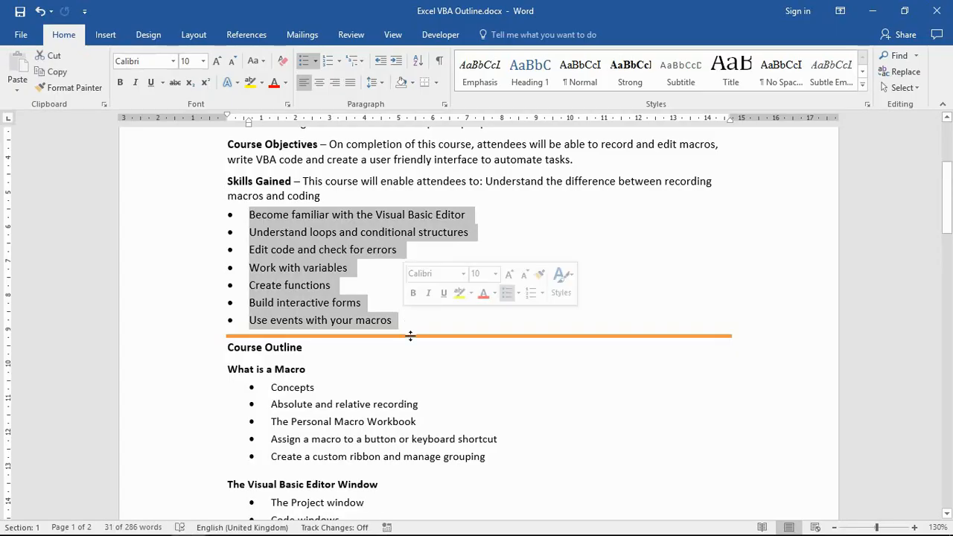
mouse_move(312, 281)
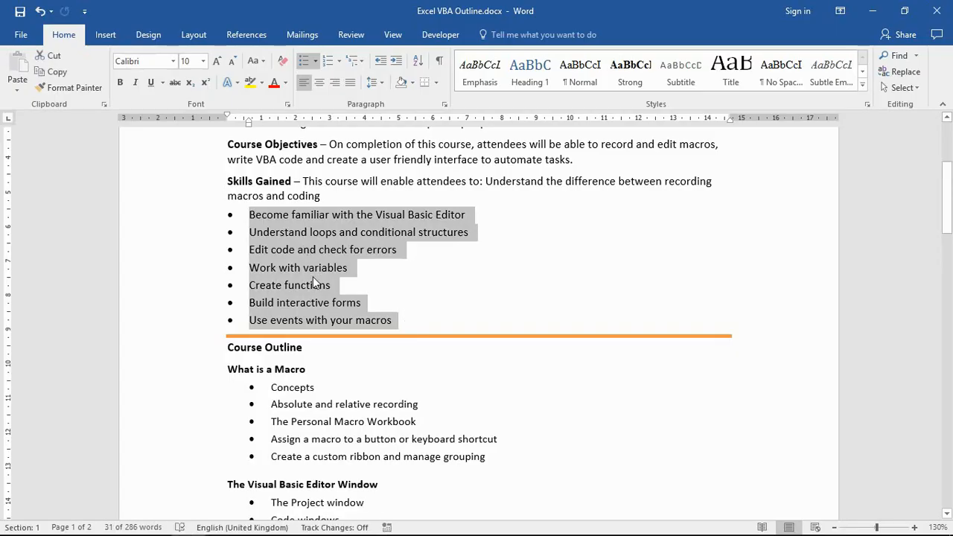
- Select the whole seven-item Skills Gained bullet list
click(231, 215)
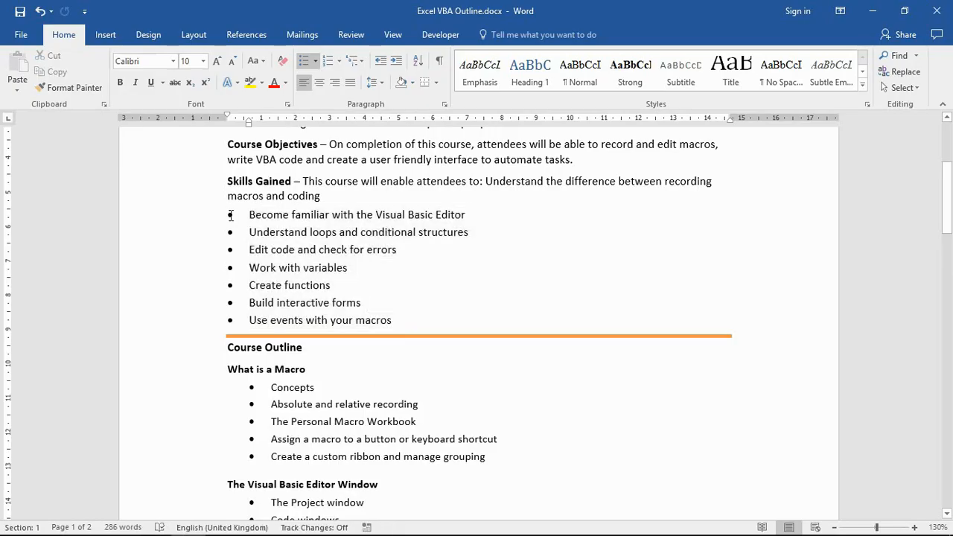
double_click(268, 214)
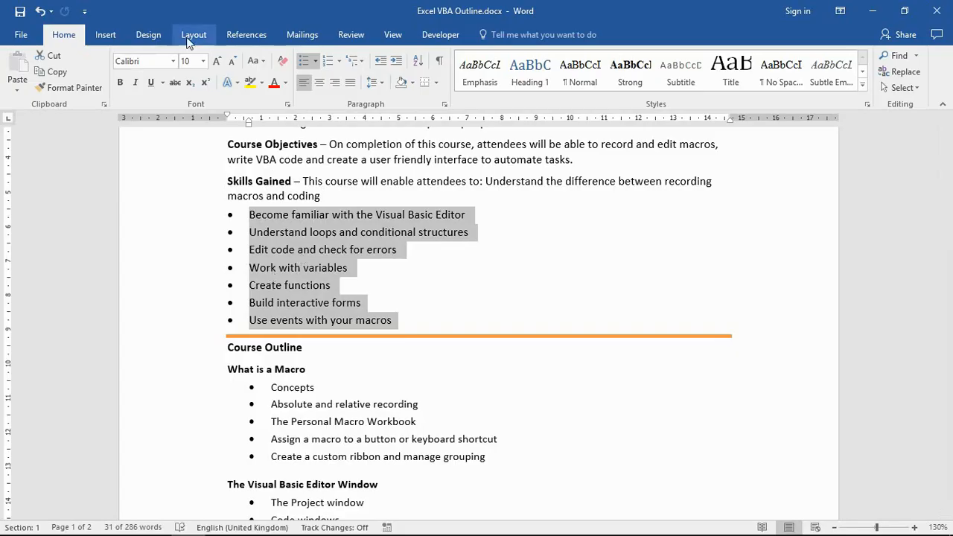
- Apply a two-column layout to the selected Skills Gained list via Layout > Columns
click(193, 35)
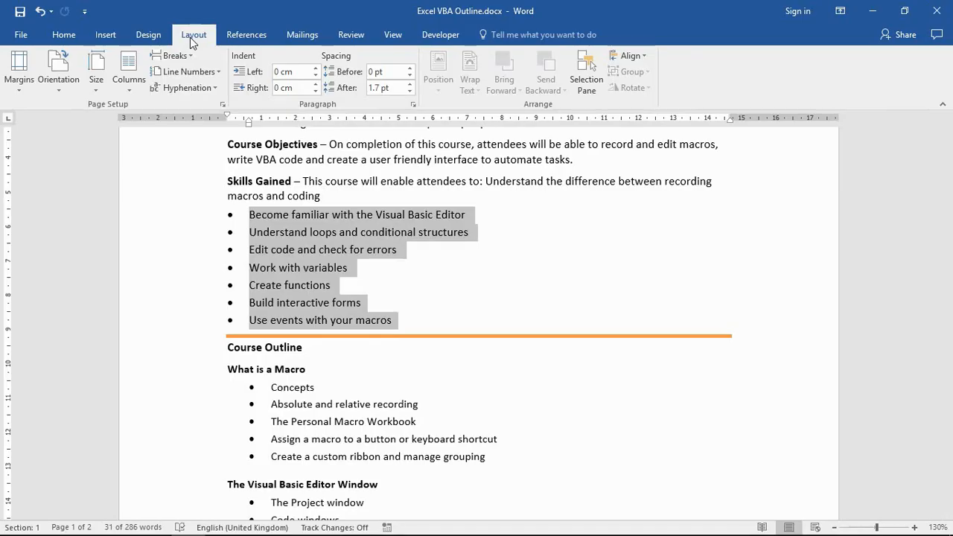
mouse_move(192, 139)
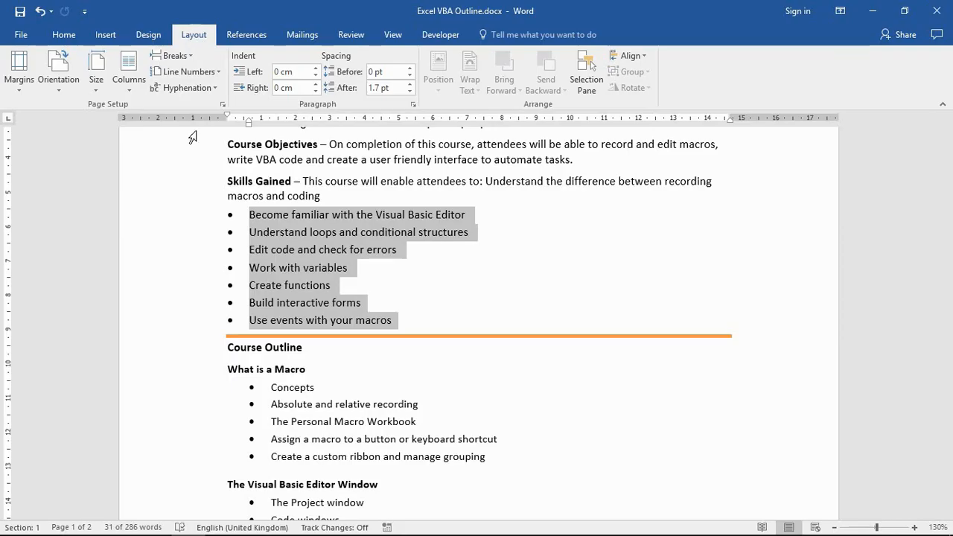
click(128, 67)
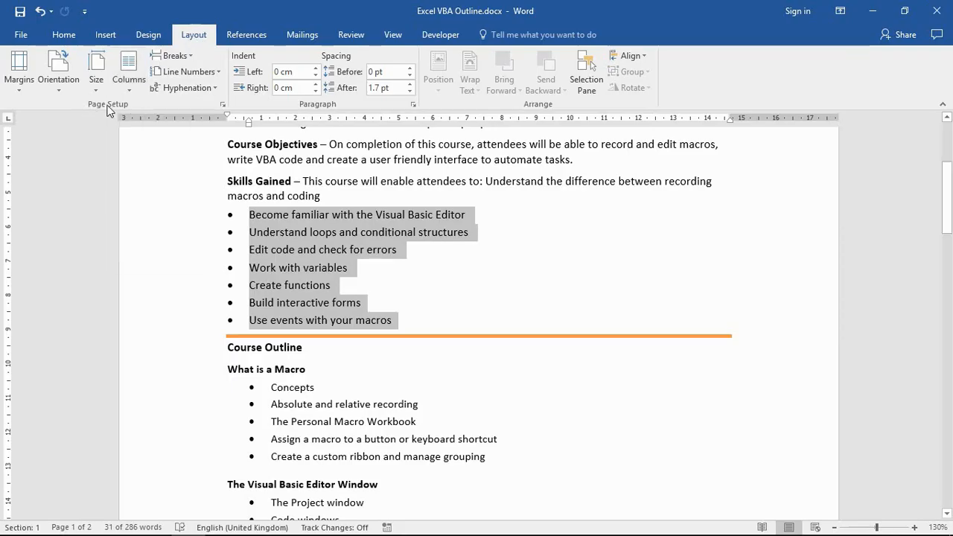
click(128, 71)
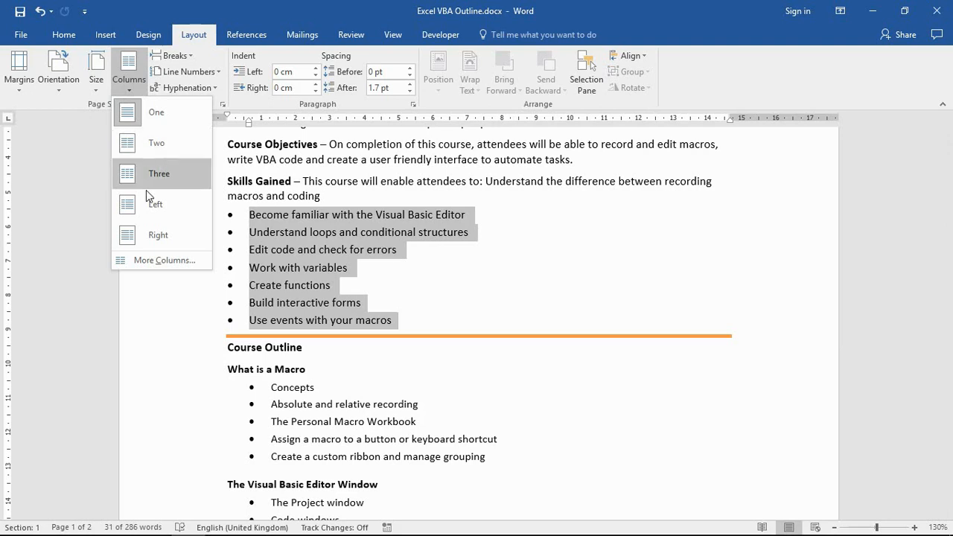
mouse_move(154, 204)
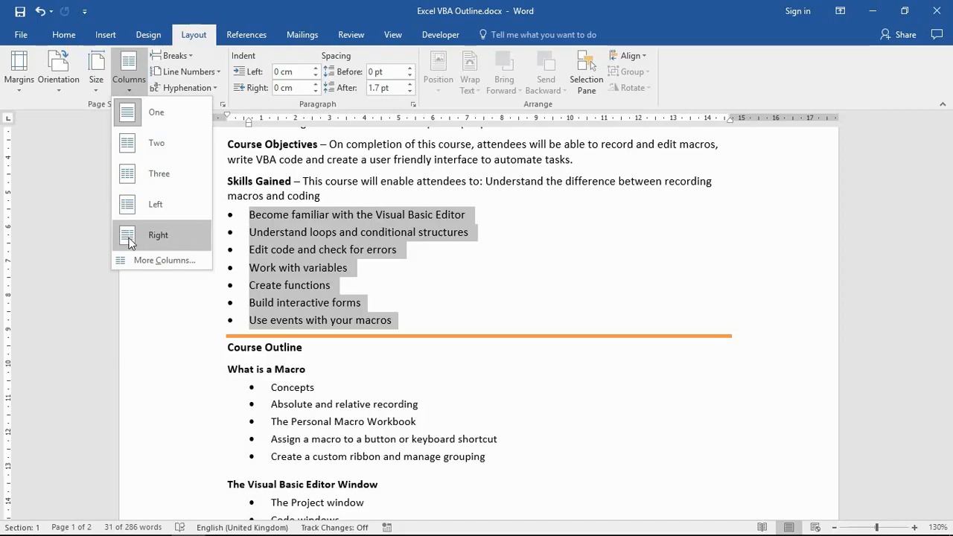
mouse_move(154, 204)
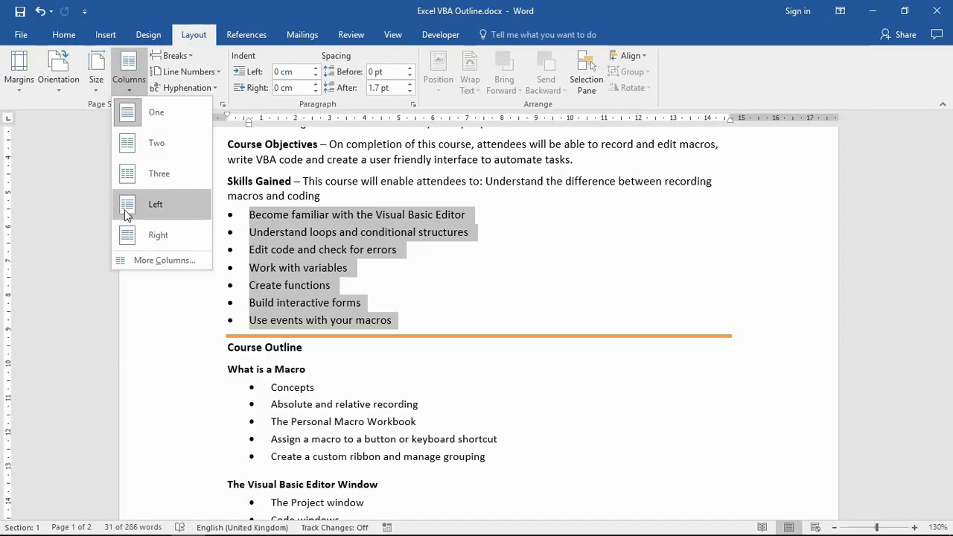
mouse_move(133, 226)
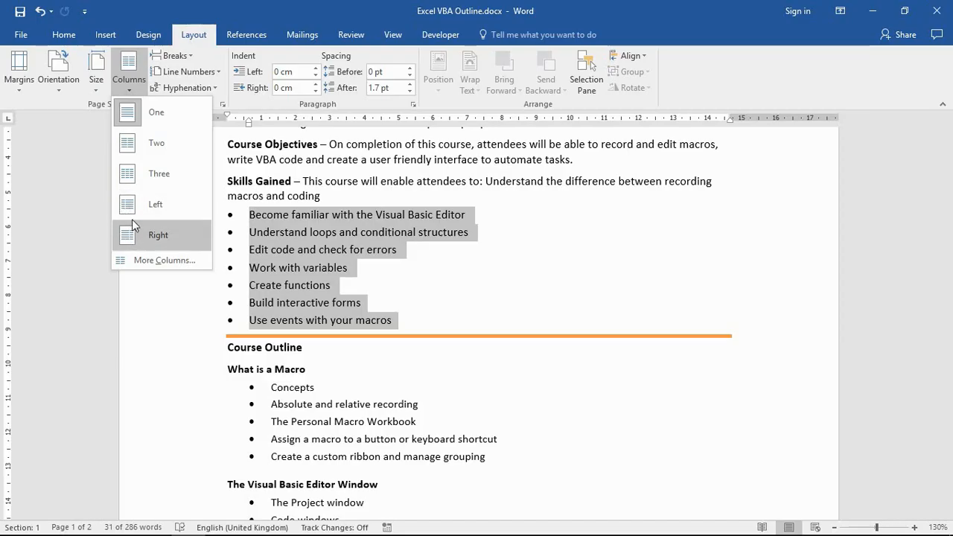
mouse_move(163, 143)
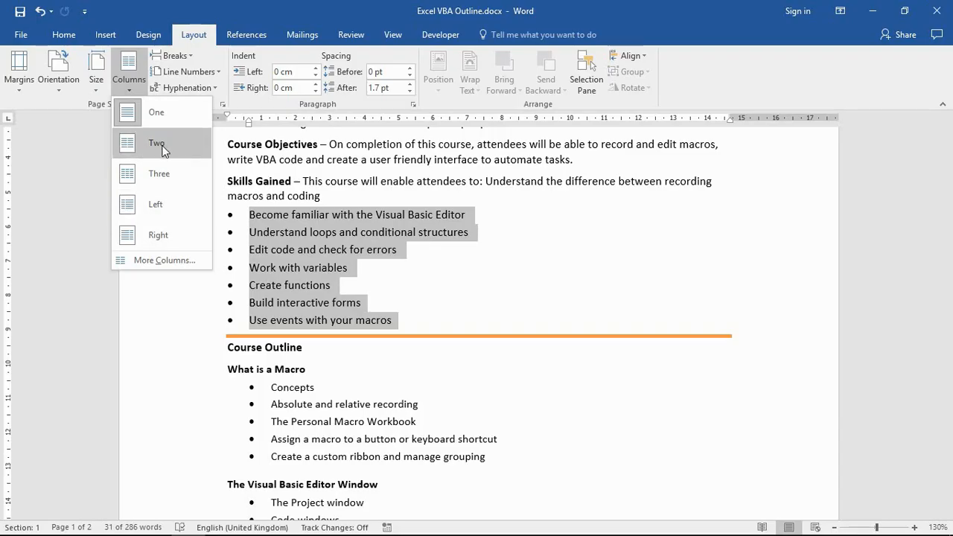
click(156, 143)
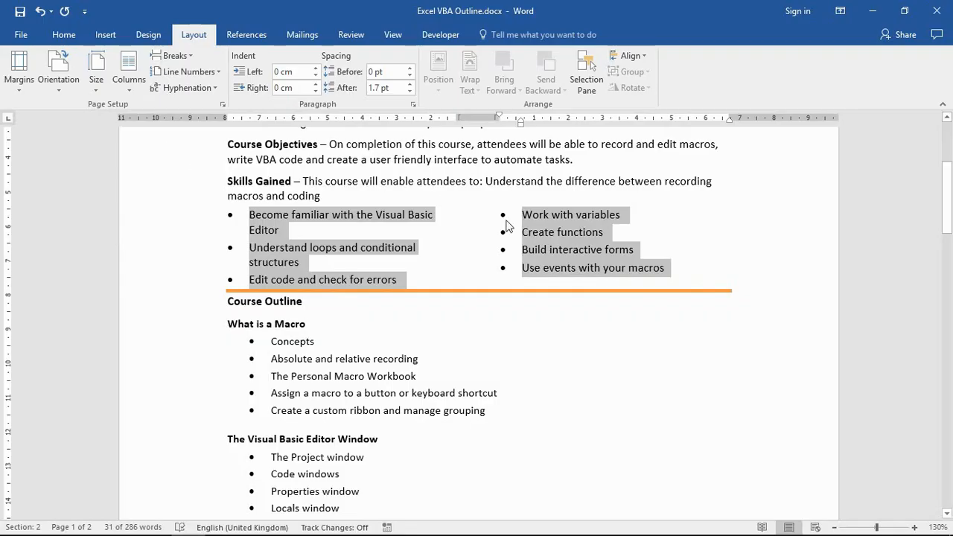
- Deselect the two-column list and return to the Home formatting commands
click(475, 238)
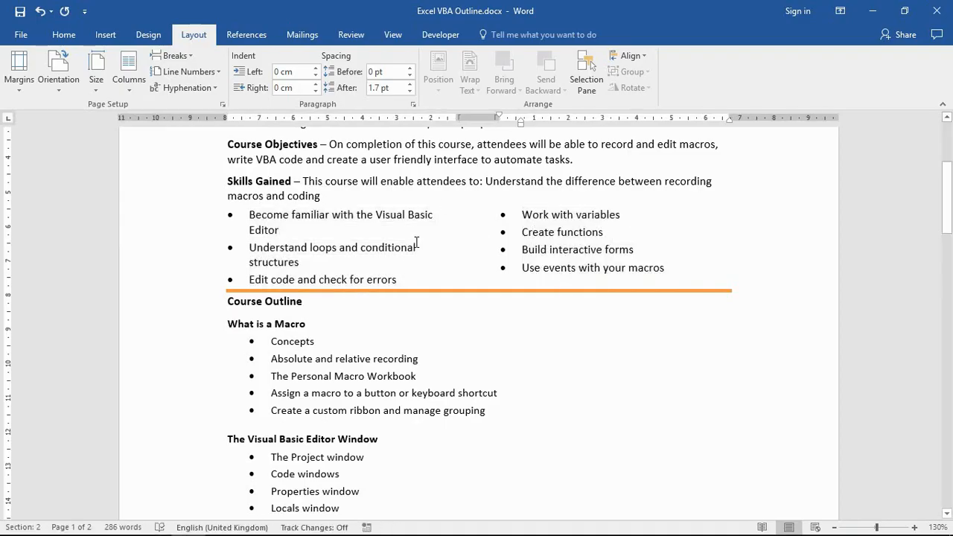
mouse_move(419, 239)
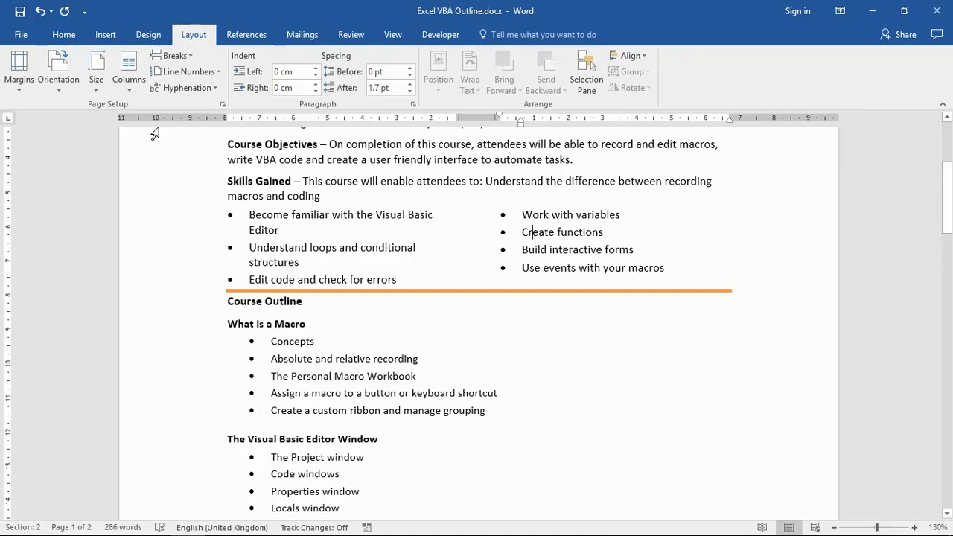
click(62, 34)
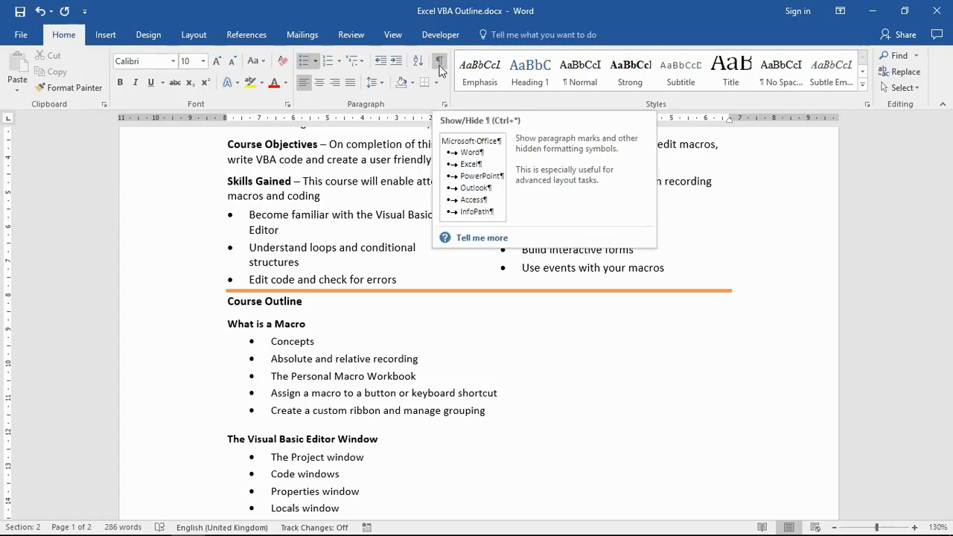
click(438, 61)
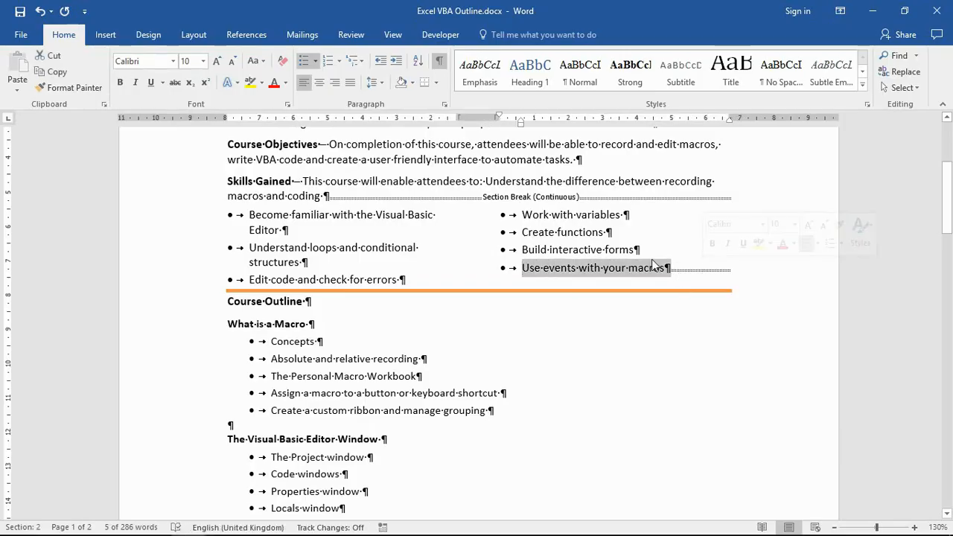
click(679, 268)
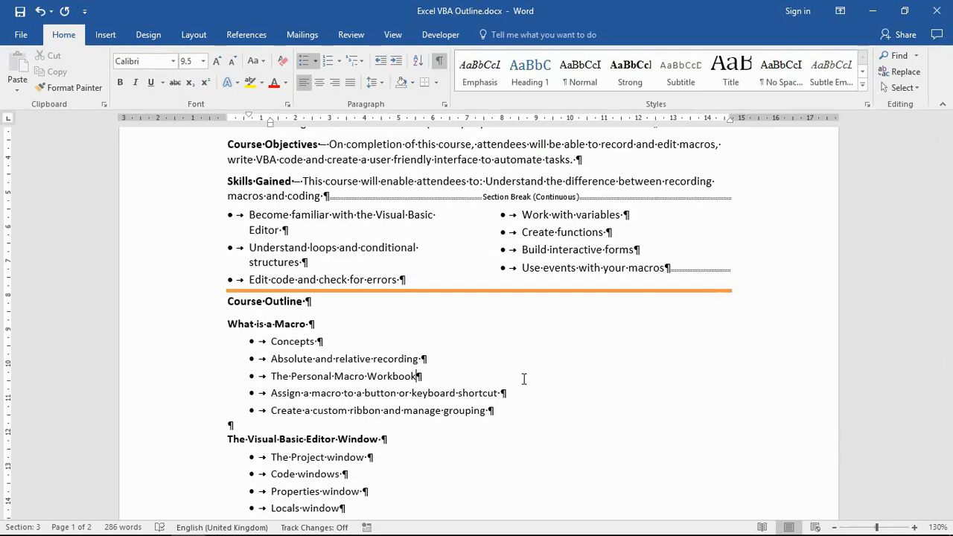
mouse_move(439, 59)
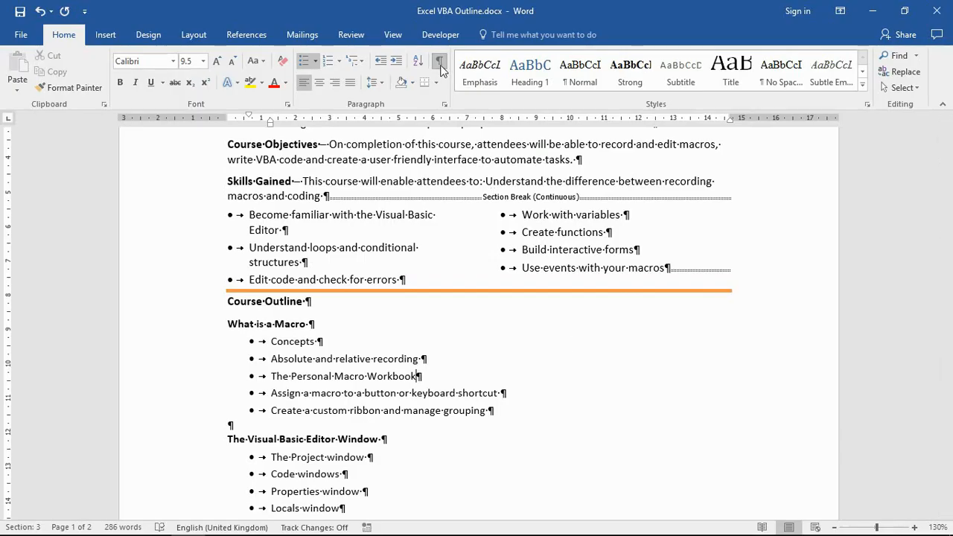
click(439, 59)
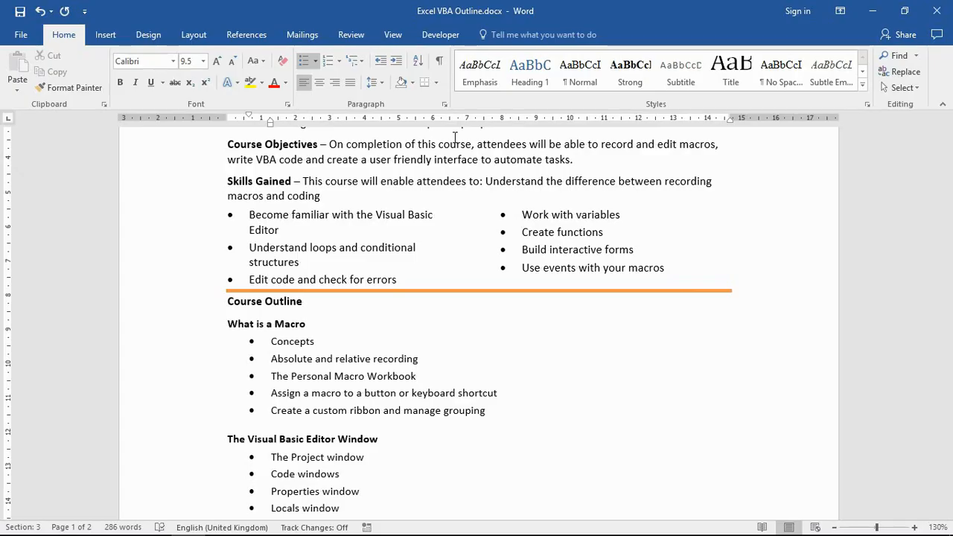
- Select the Course Outline list from What is a Macro through Custom Functions
click(417, 375)
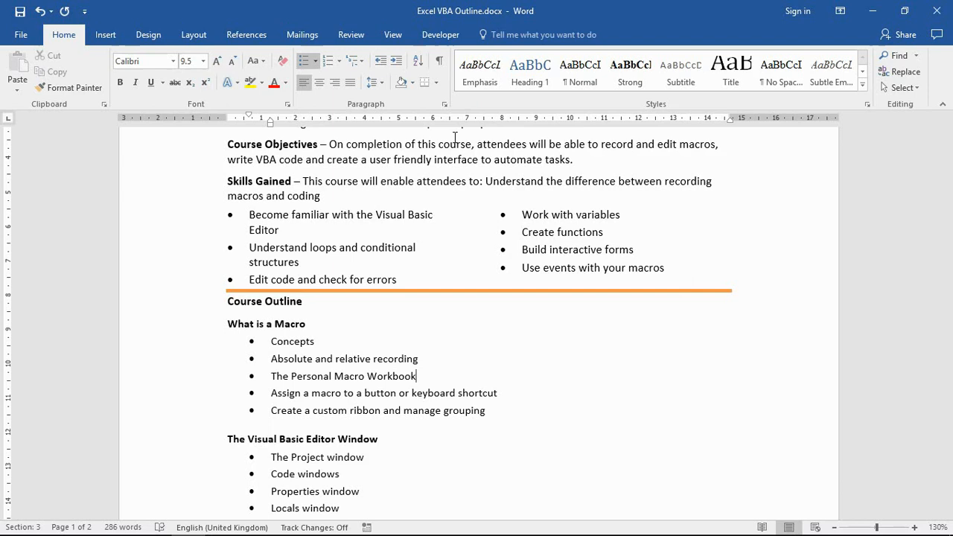
scroll(down, 3)
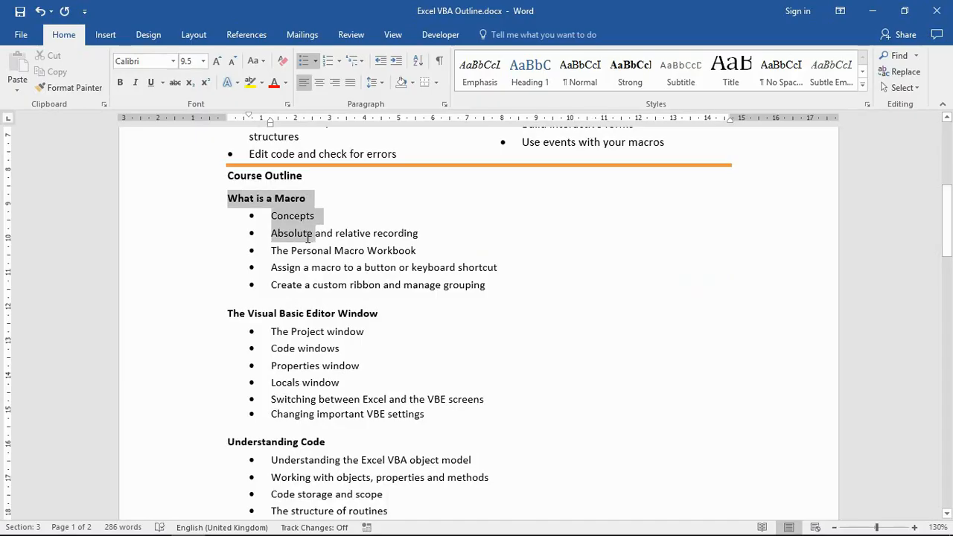
scroll(down, 3)
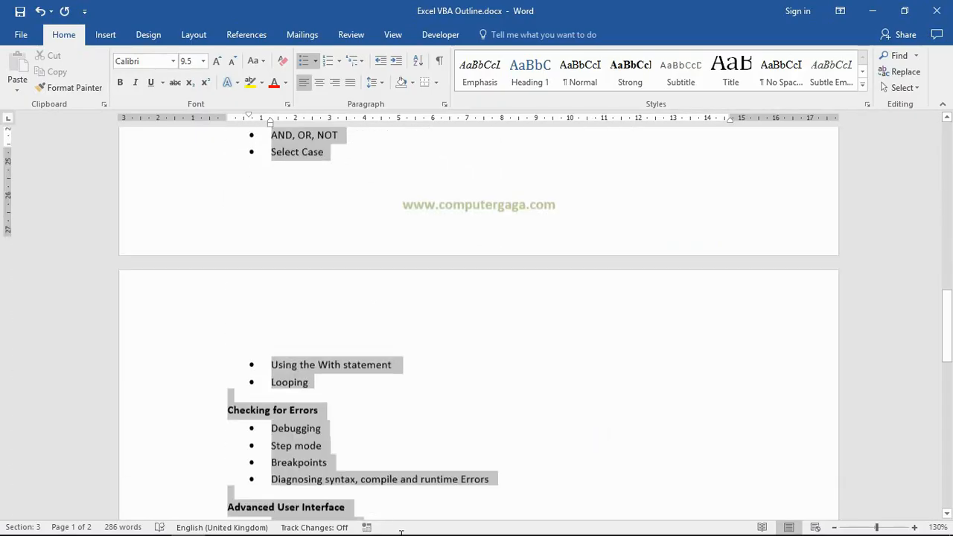
scroll(down, 3)
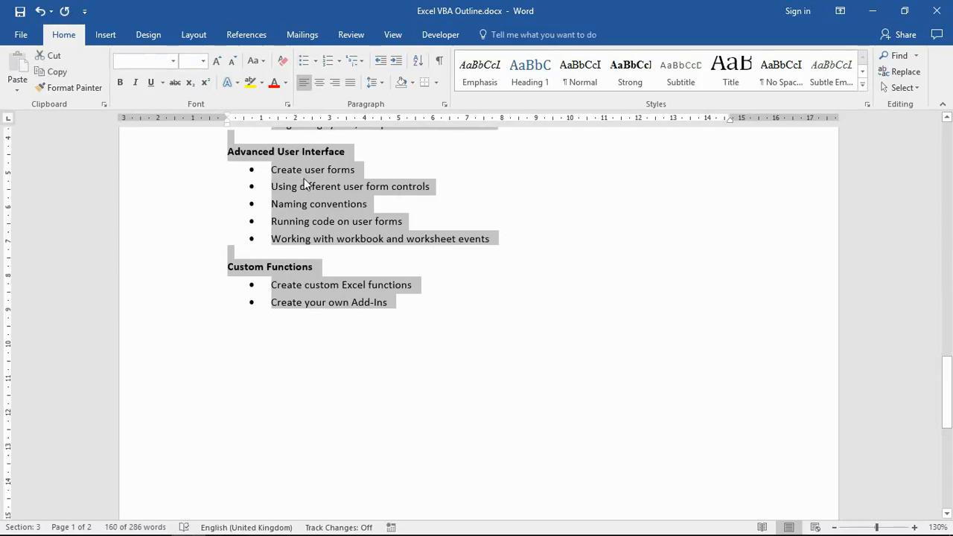
- Apply a two-column layout to the selected Course Outline list
click(193, 34)
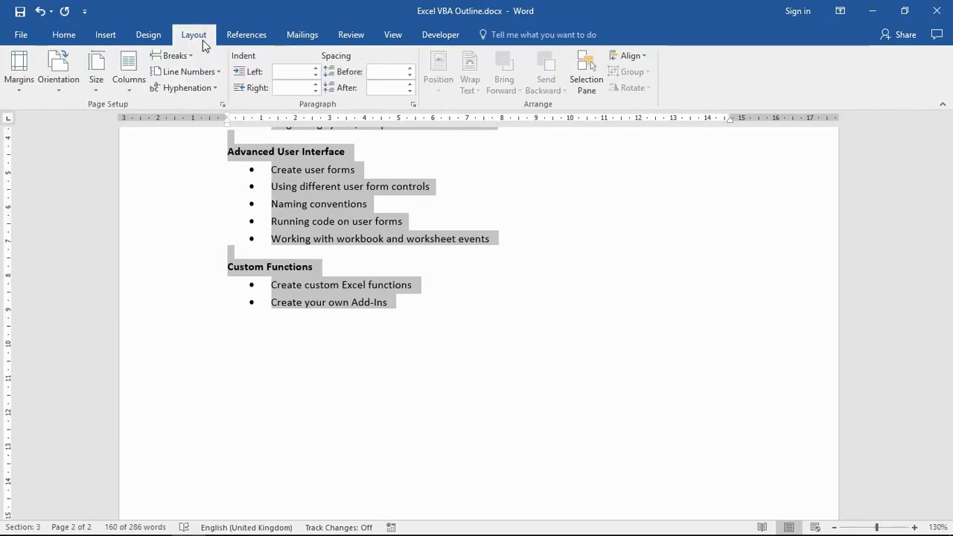
click(128, 71)
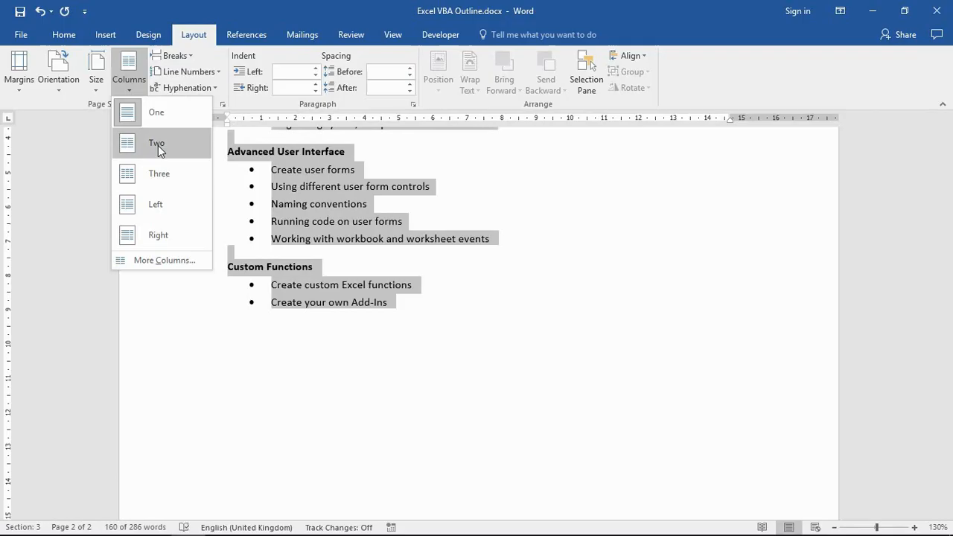
click(157, 143)
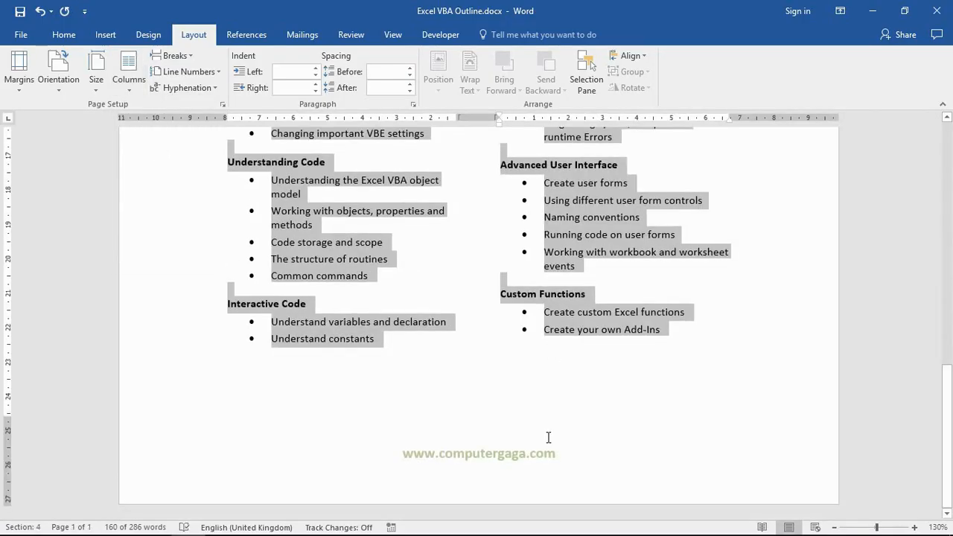
scroll(down, 3)
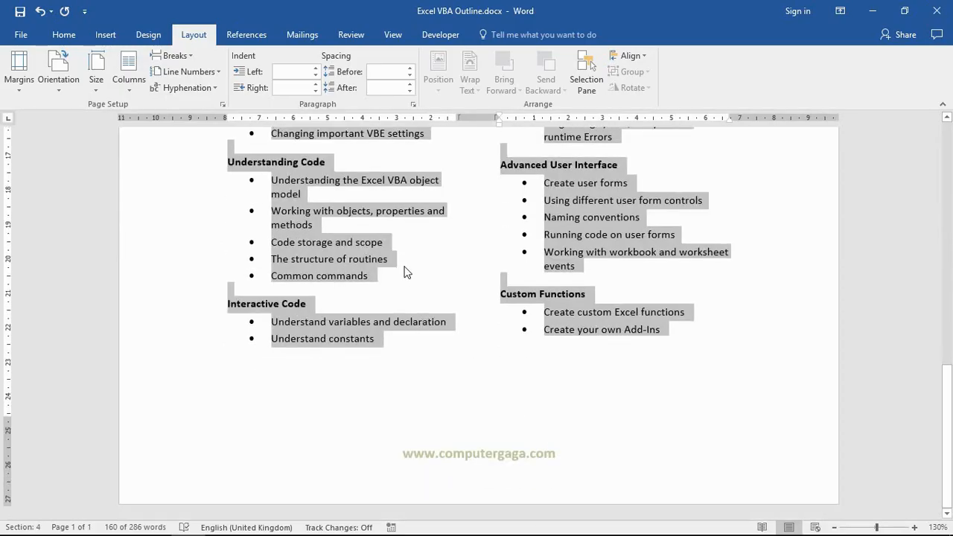
click(562, 259)
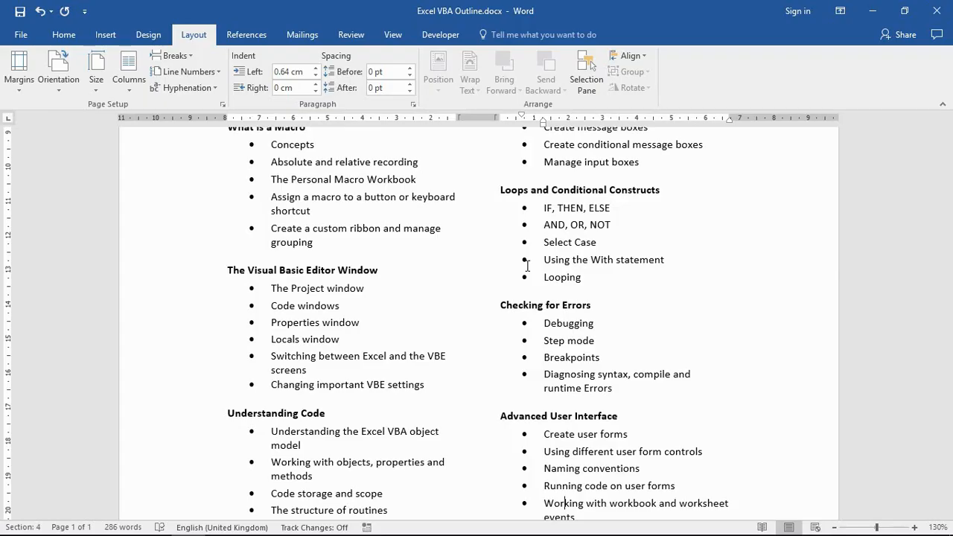
scroll(down, 3)
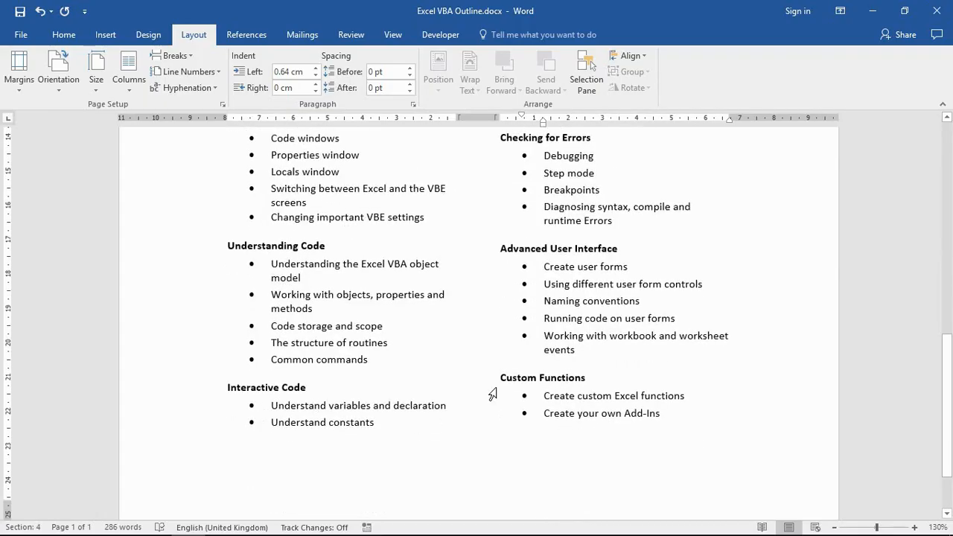
drag(545, 157, 593, 359)
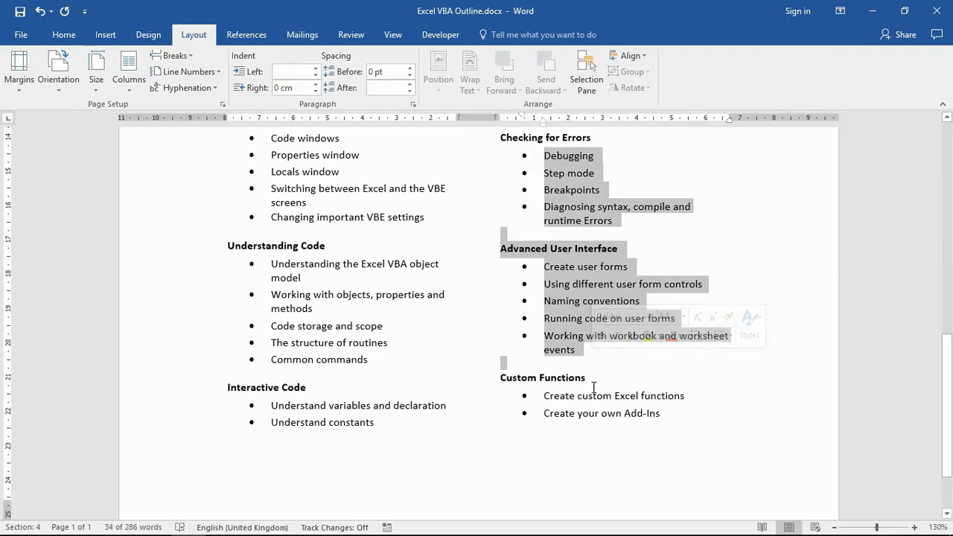
click(579, 350)
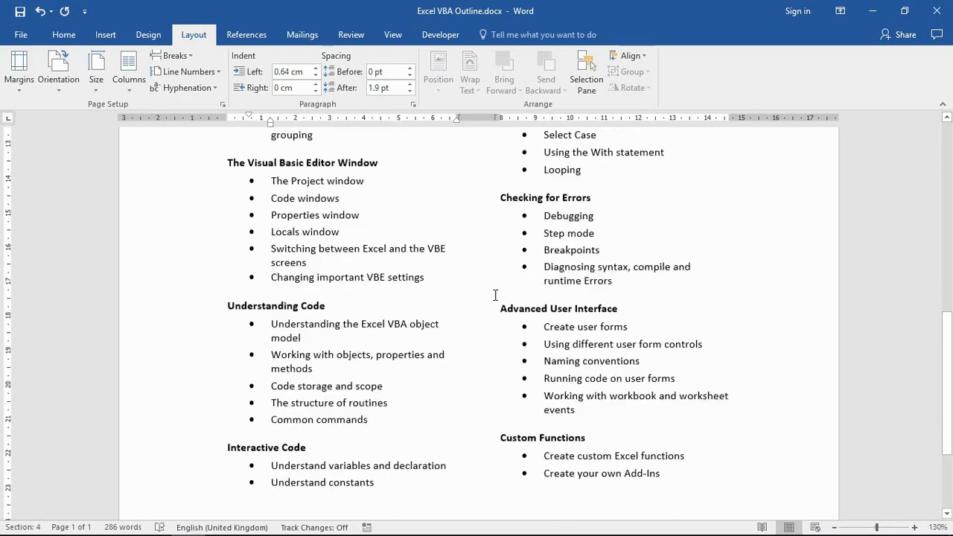
scroll(down, 3)
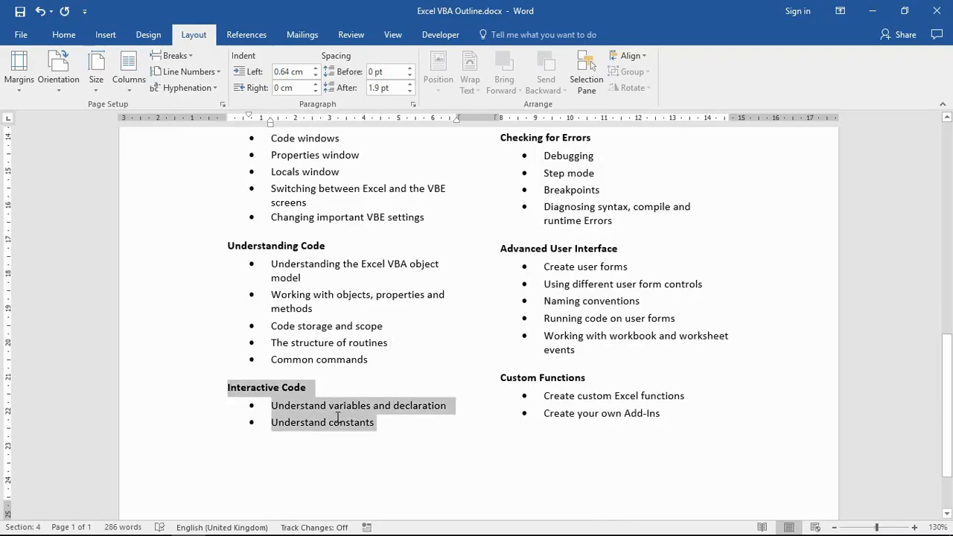
- Place the insertion point before Interactive Code and bring up the break types for a column break
click(408, 83)
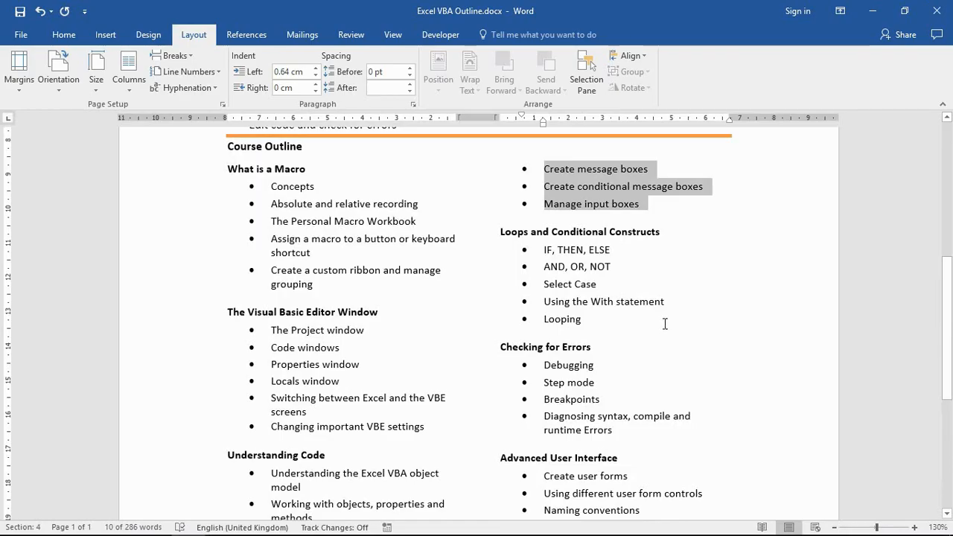
click(580, 319)
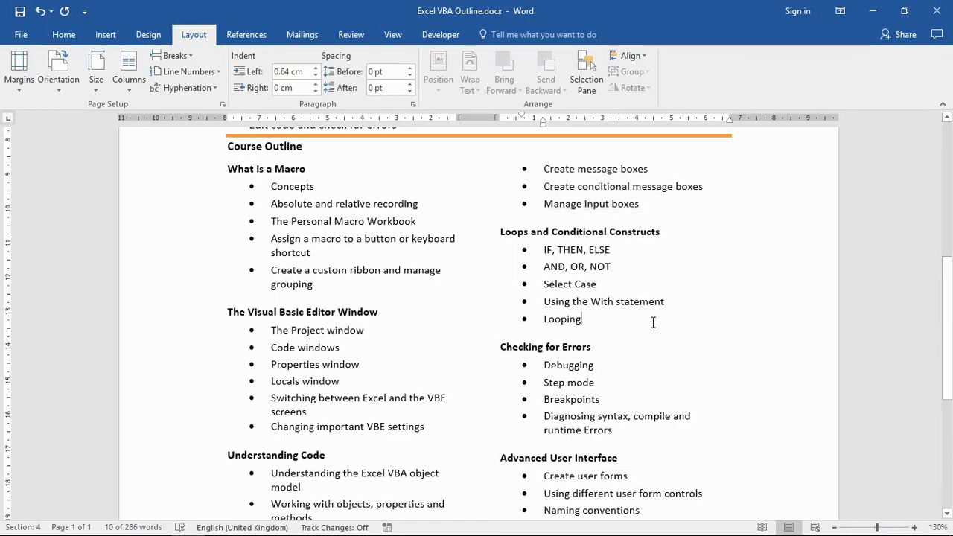
scroll(down, 3)
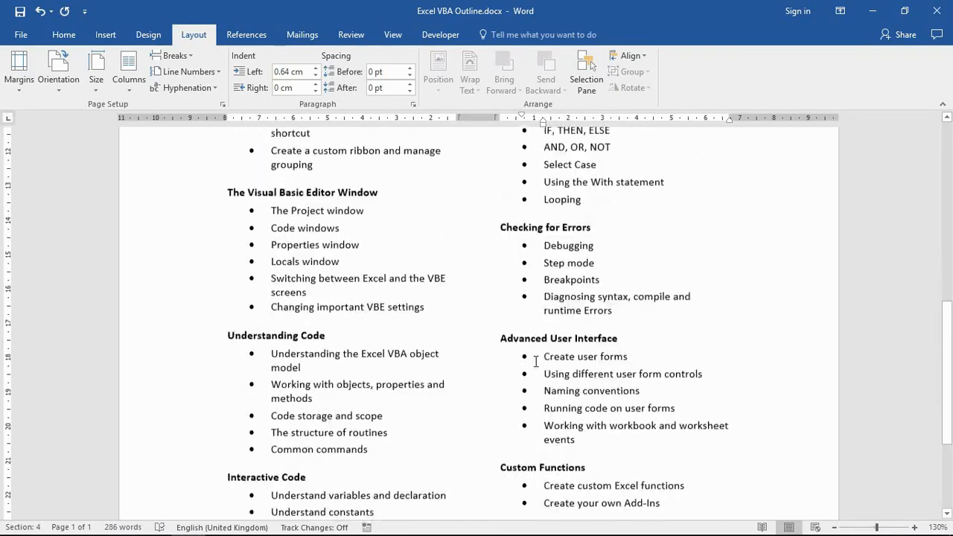
scroll(down, 3)
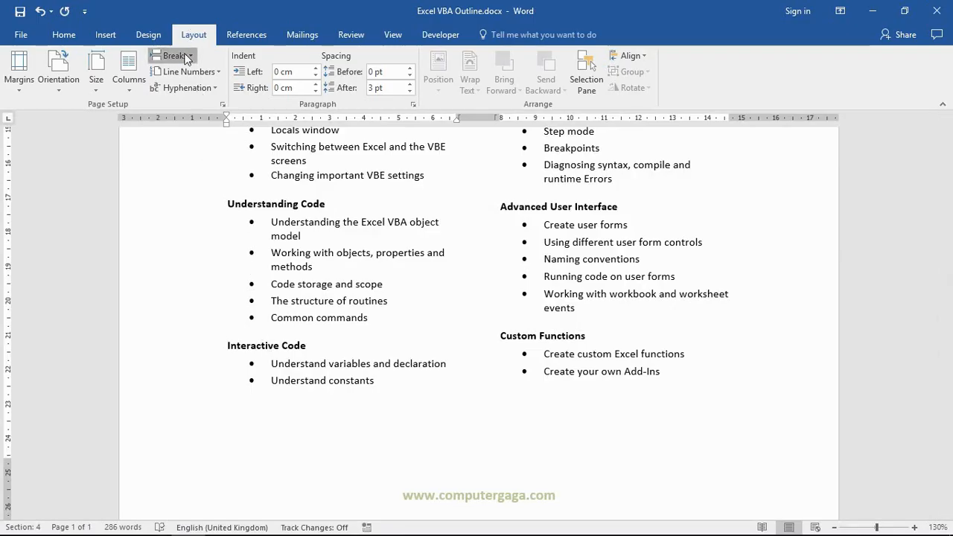
click(173, 55)
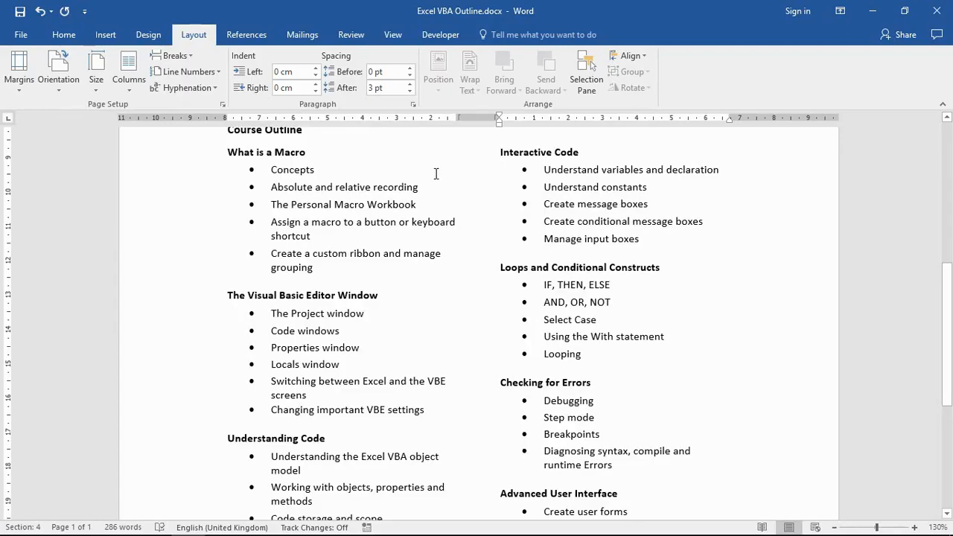
scroll(down, 3)
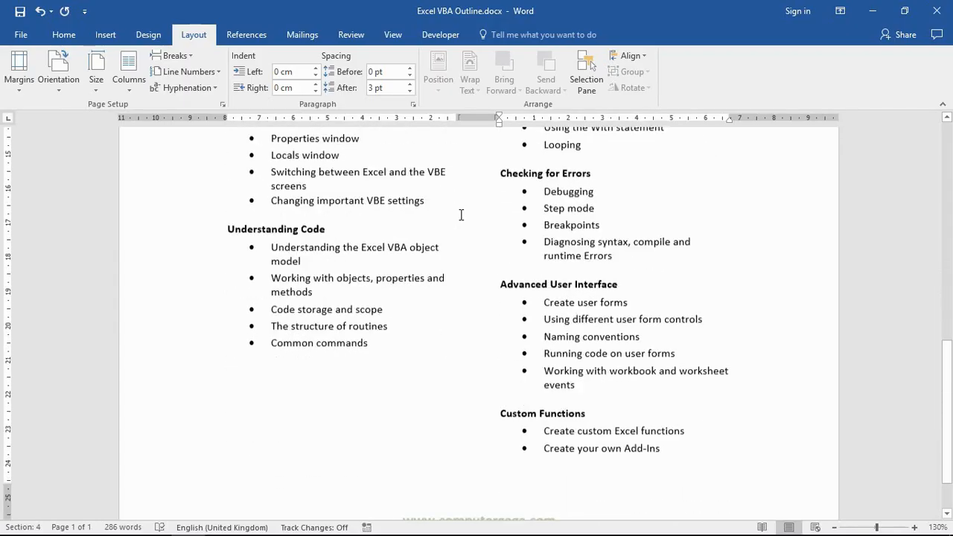
scroll(down, 3)
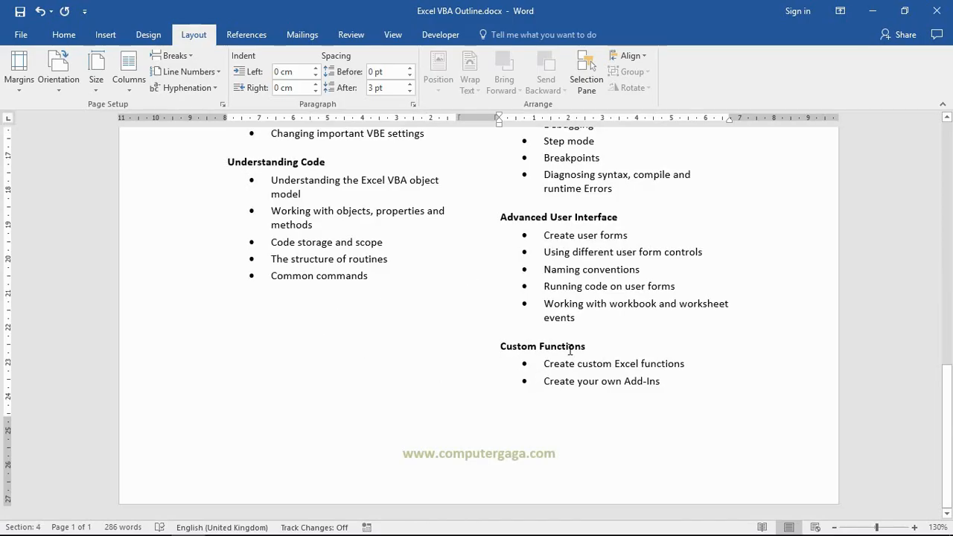
drag(500, 345, 661, 381)
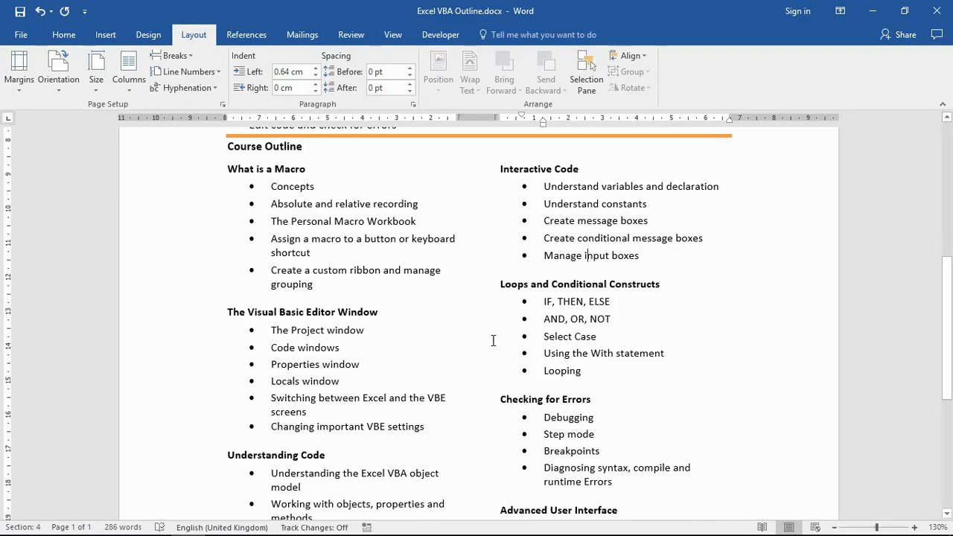
- In More Columns, toggle Line between on and then off again, leaving no dividing line
click(128, 72)
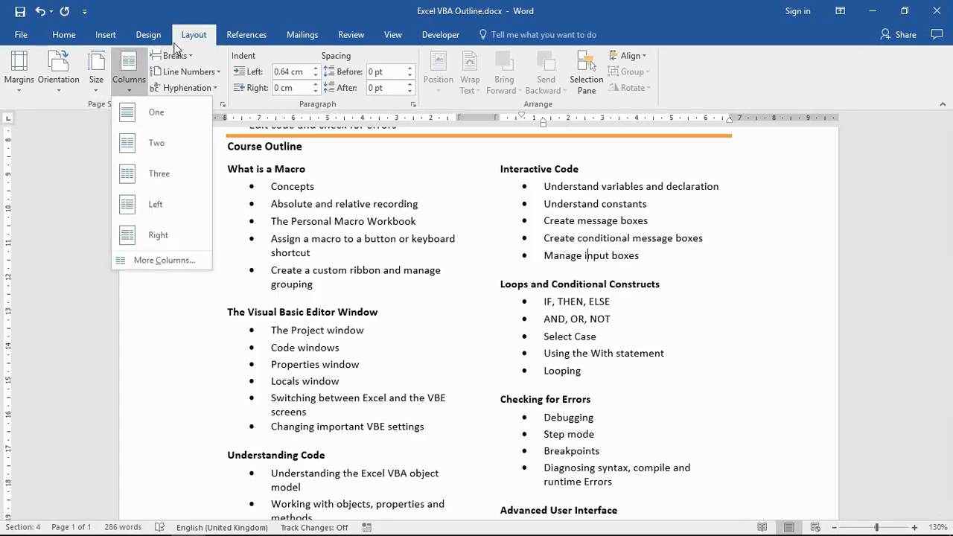
mouse_move(162, 259)
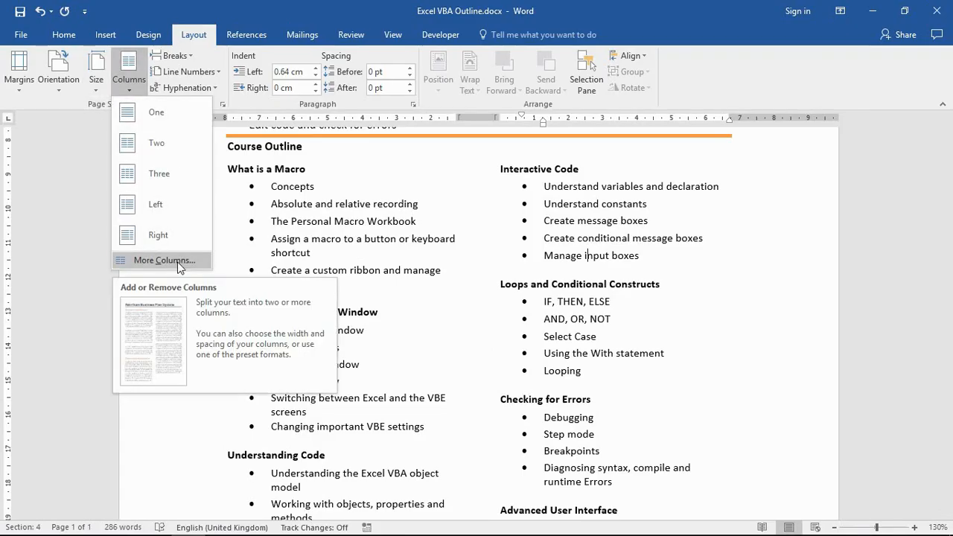
click(161, 259)
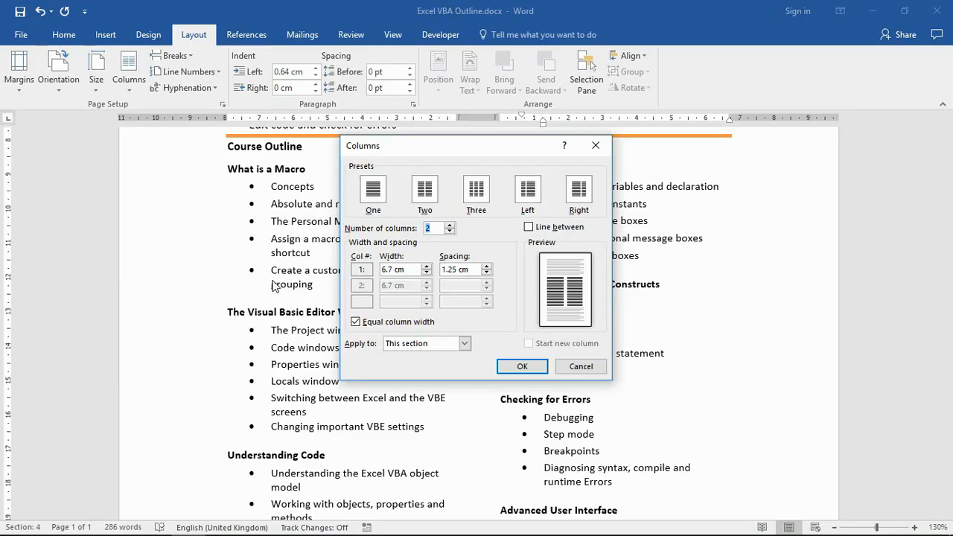
mouse_move(435, 381)
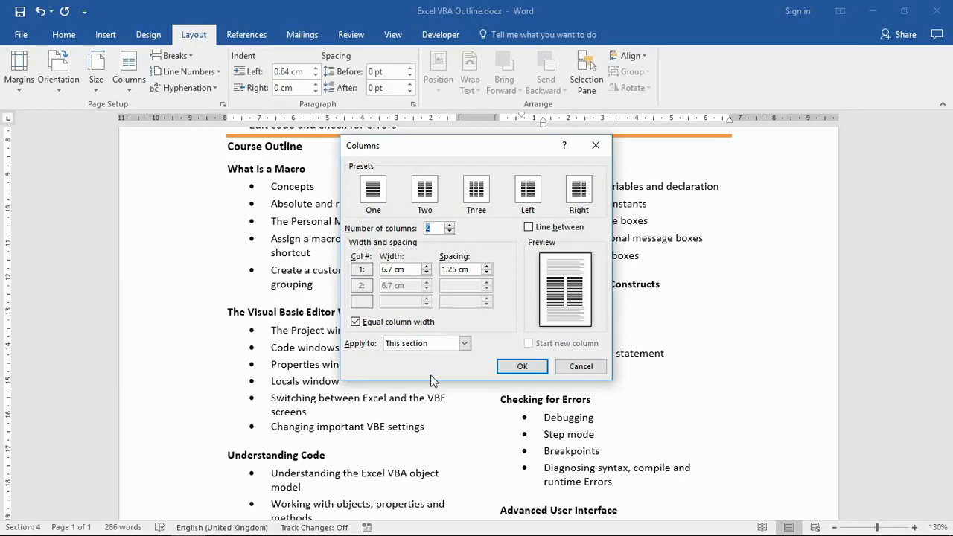
click(528, 227)
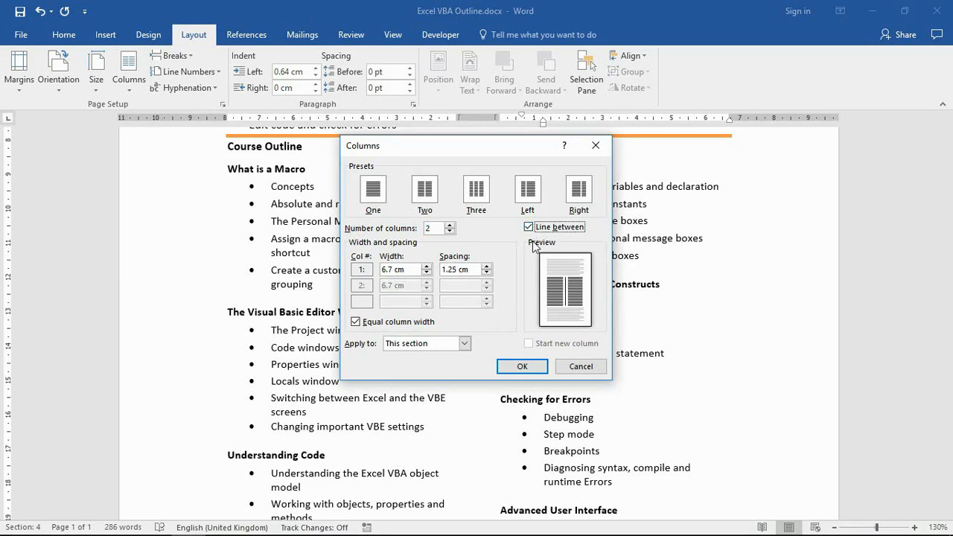
mouse_move(530, 244)
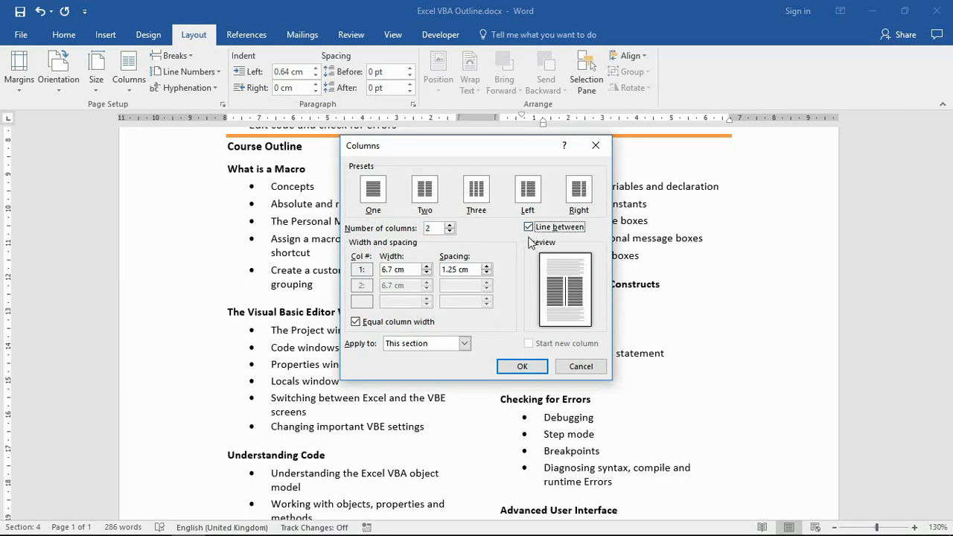
click(528, 226)
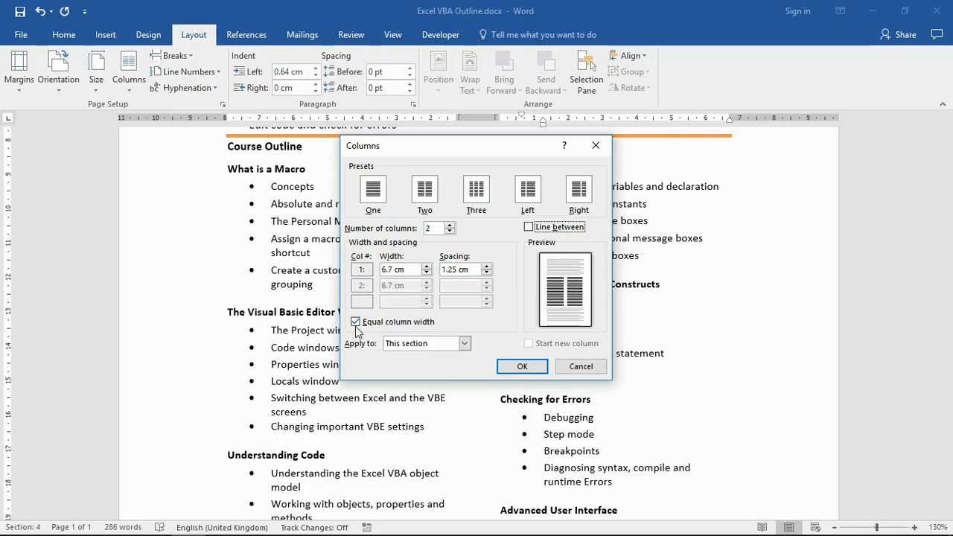
- Untick Equal column width, widen column 1 to 7.1 cm and reduce spacing to 1.1 cm
click(355, 322)
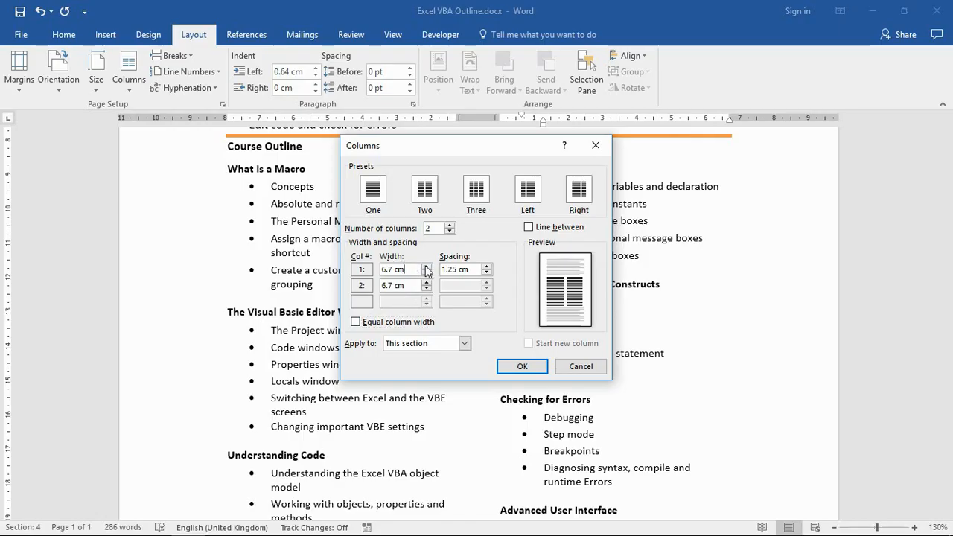
click(426, 265)
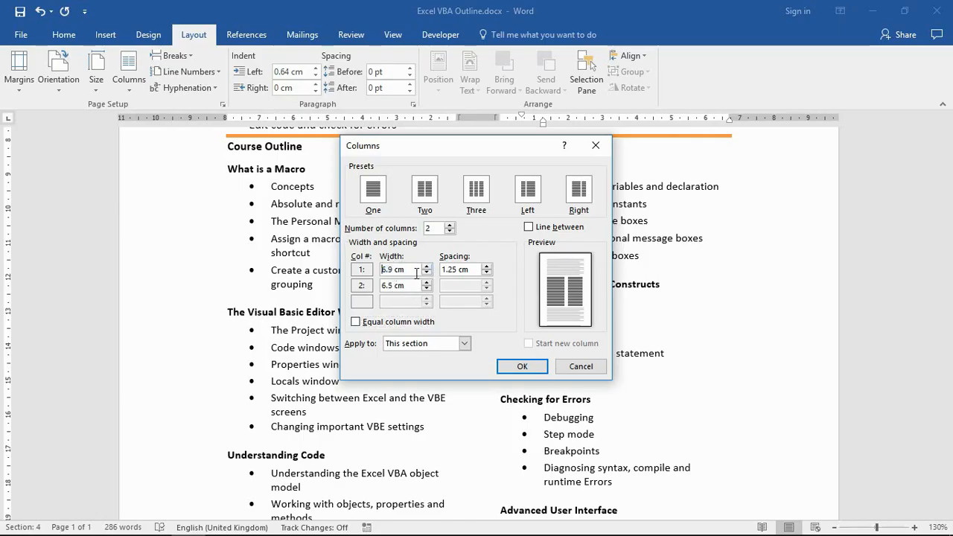
click(426, 265)
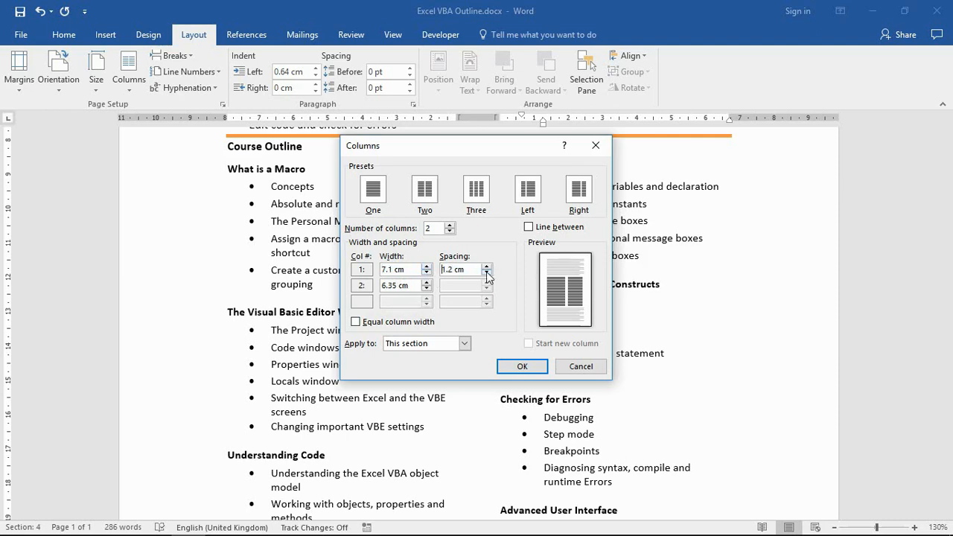
click(482, 272)
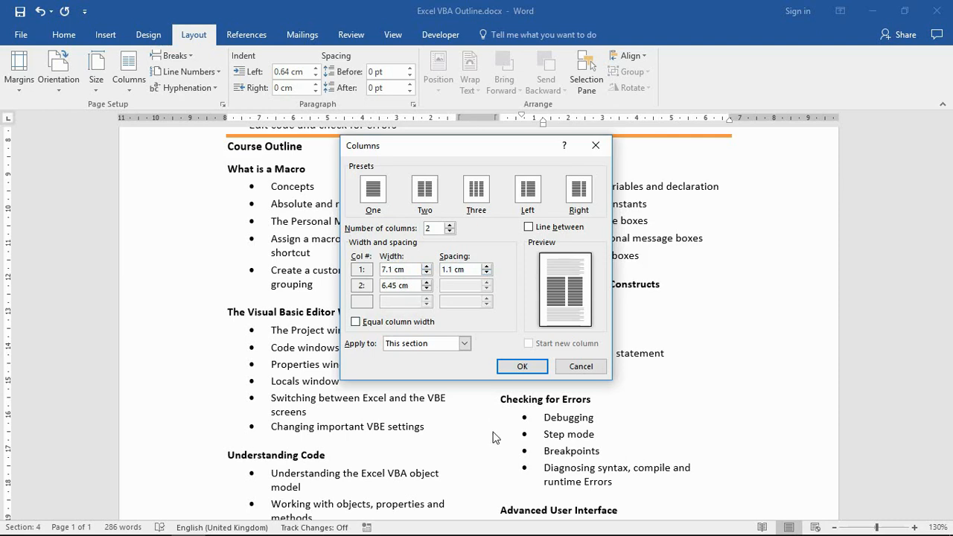
mouse_move(486, 298)
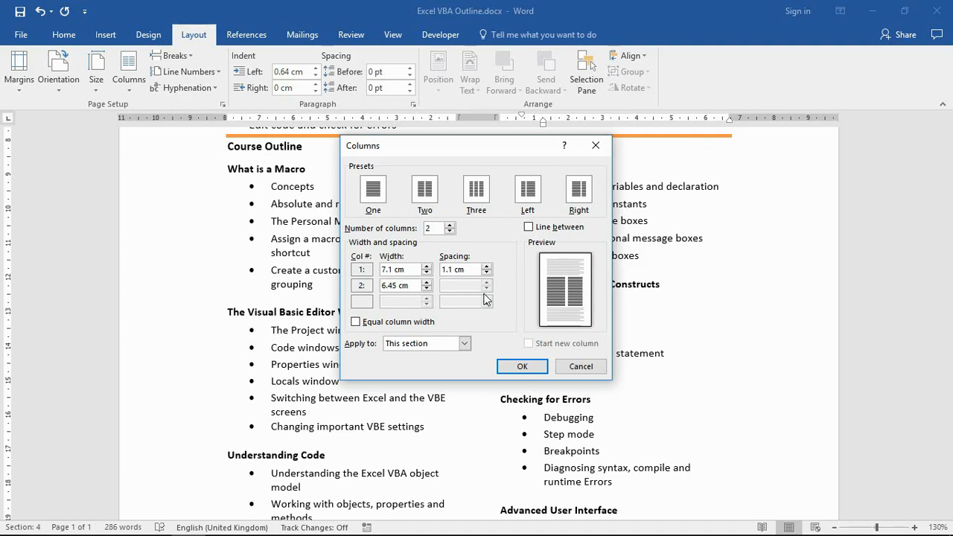
mouse_move(480, 300)
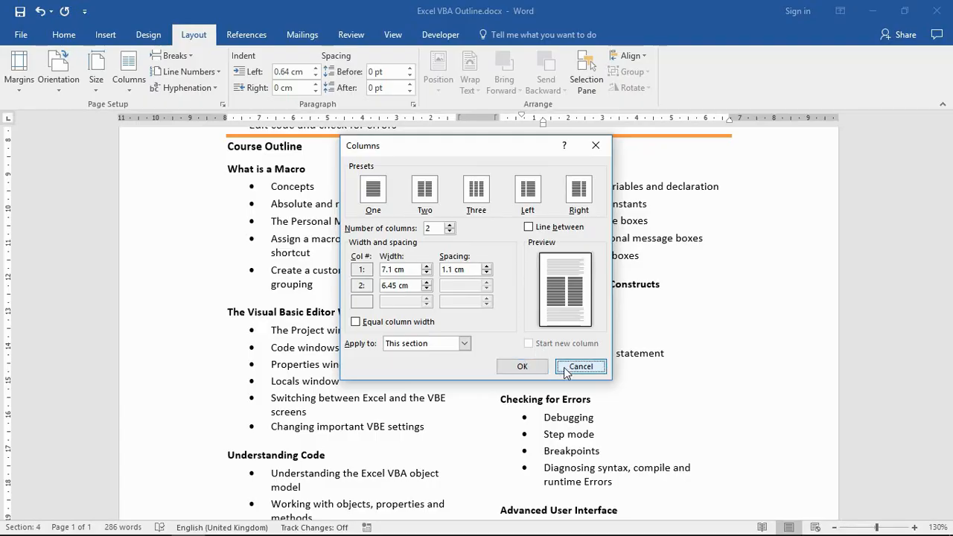
- Cancel the Columns dialog and scroll back to the document title
click(580, 366)
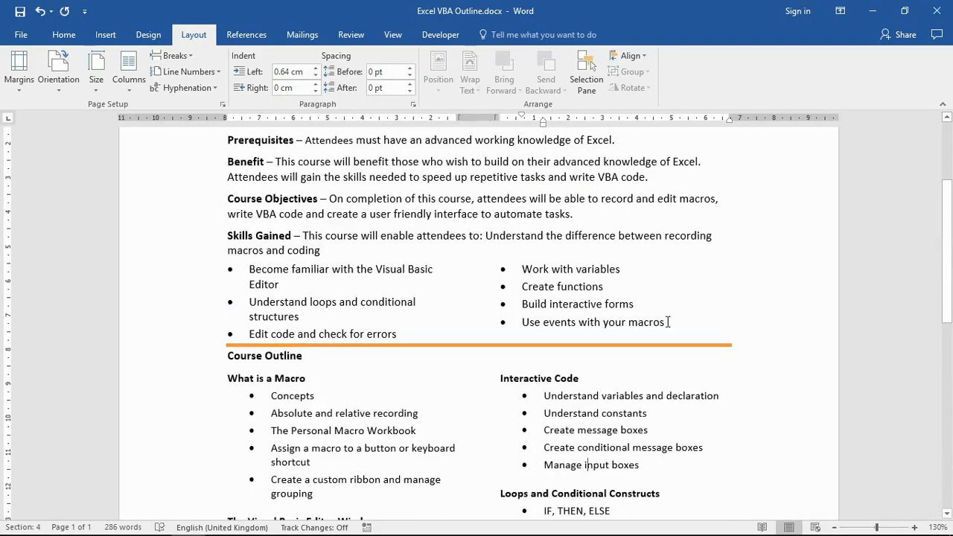
scroll(up, 3)
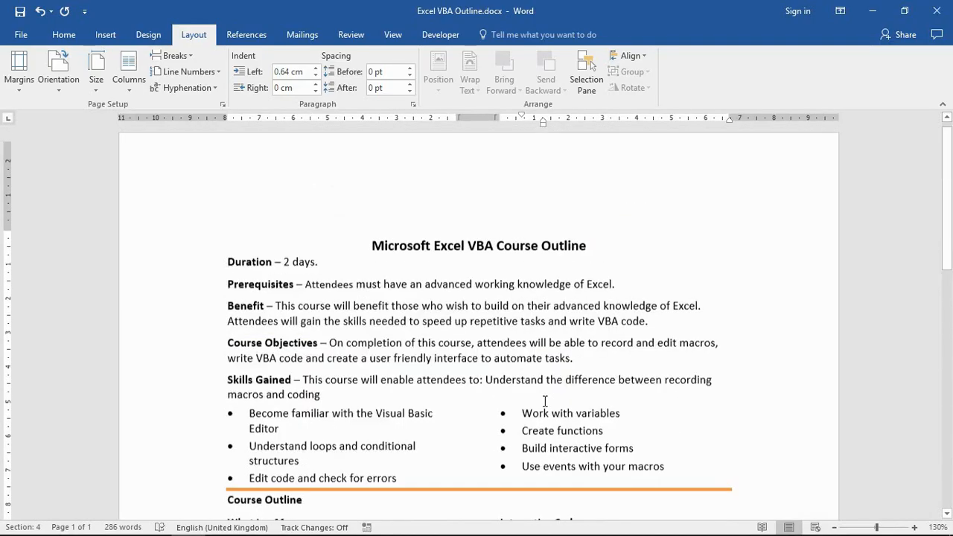